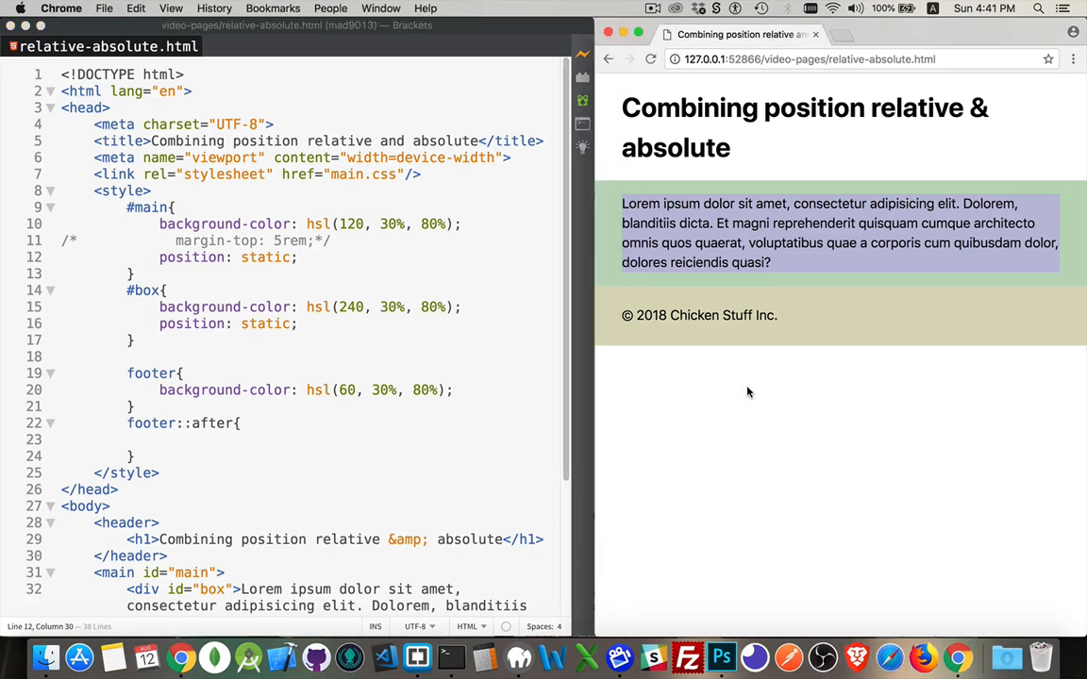
mouse_move(208, 248)
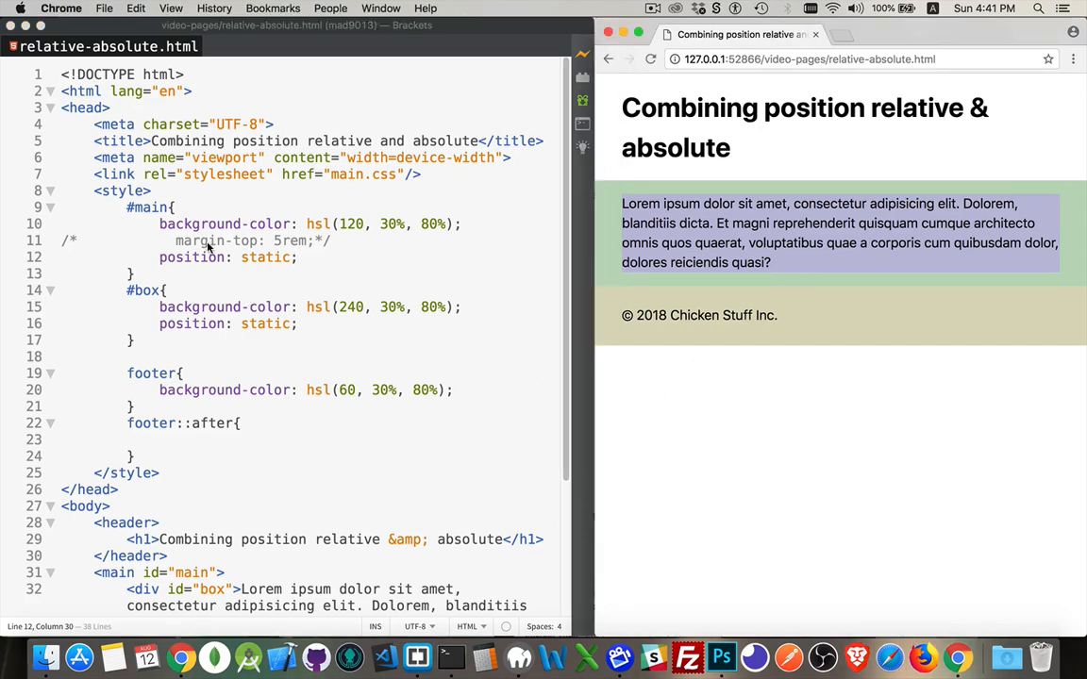
Step: Uncomment margin-top: 5rem; in the #main rule so the green section drops below the heading
scroll(down, 3)
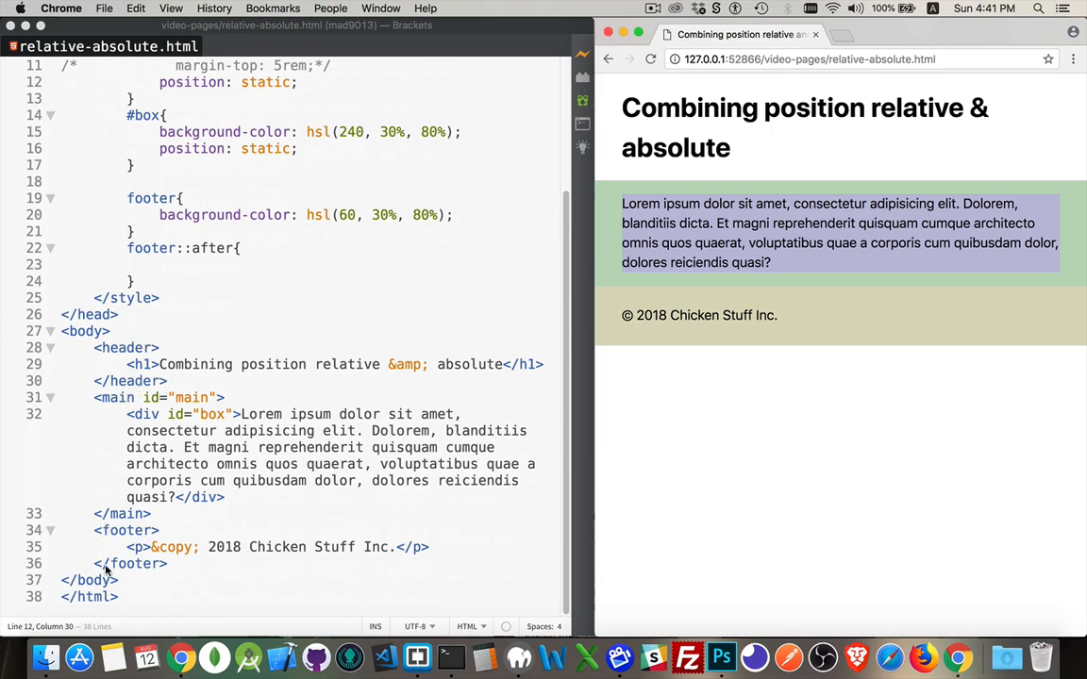
mouse_move(160, 419)
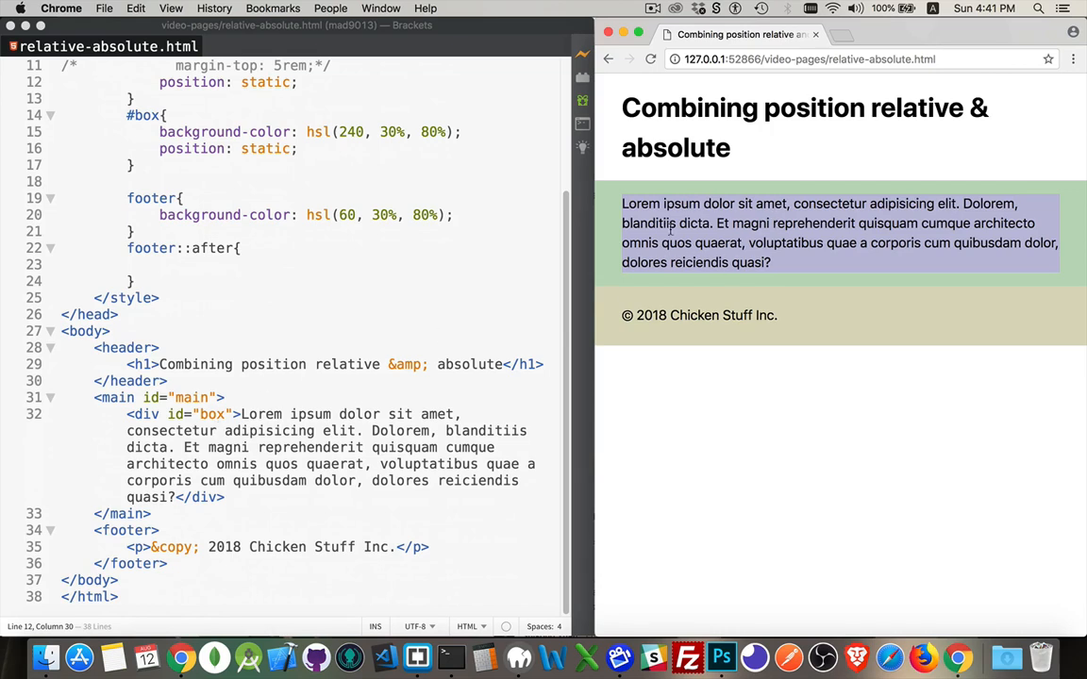
mouse_move(608, 274)
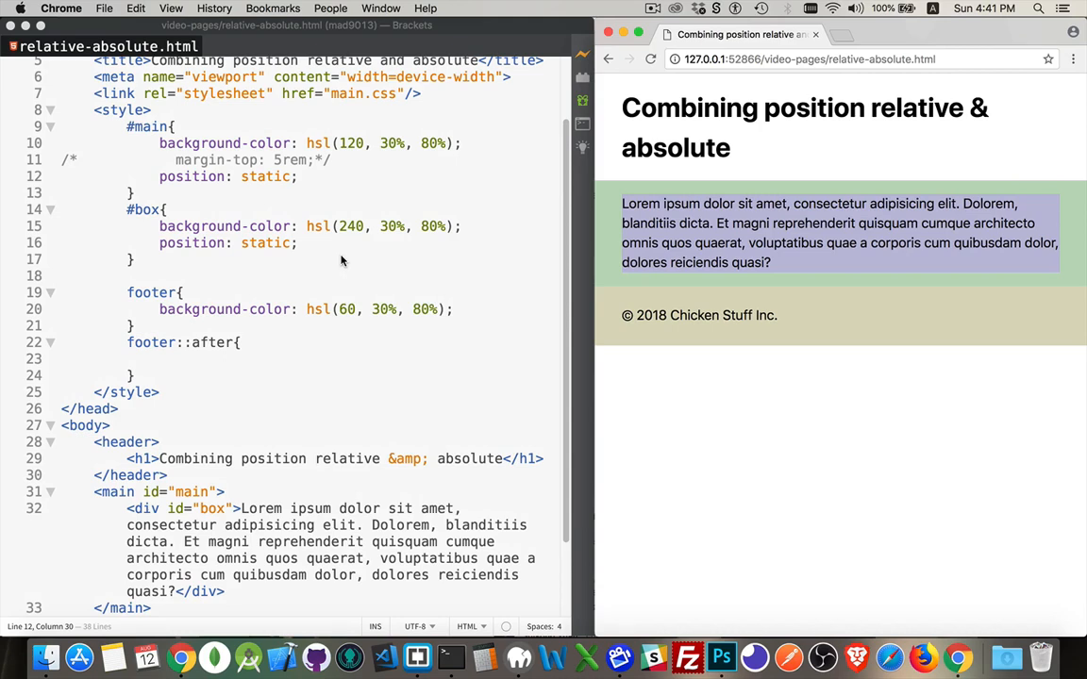
mouse_move(638, 197)
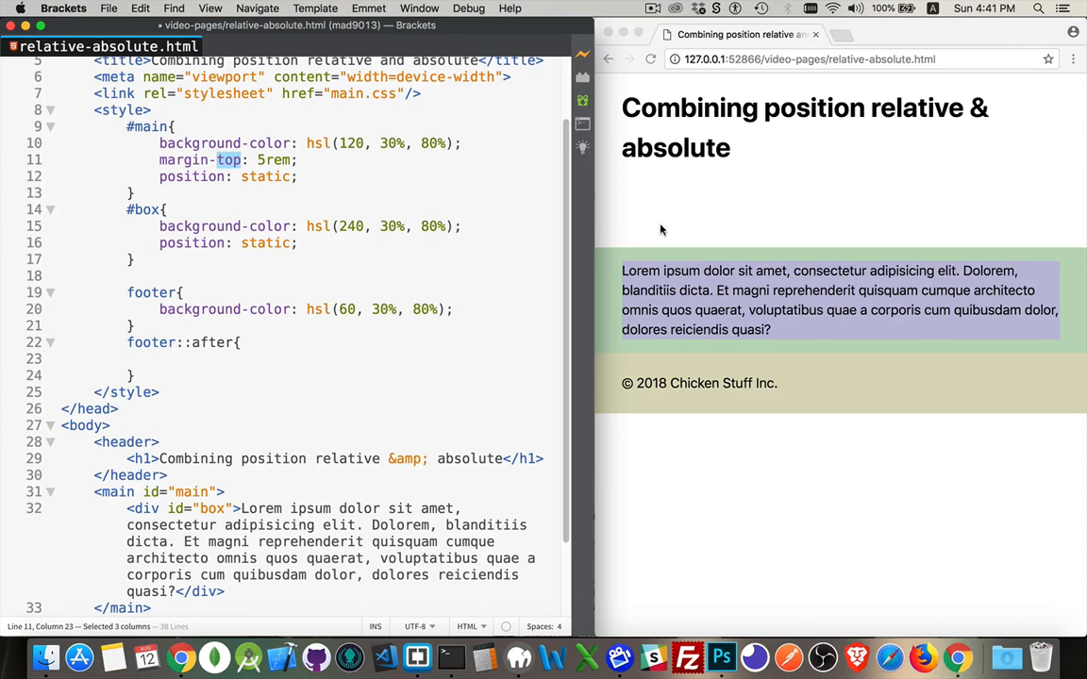
click(299, 177)
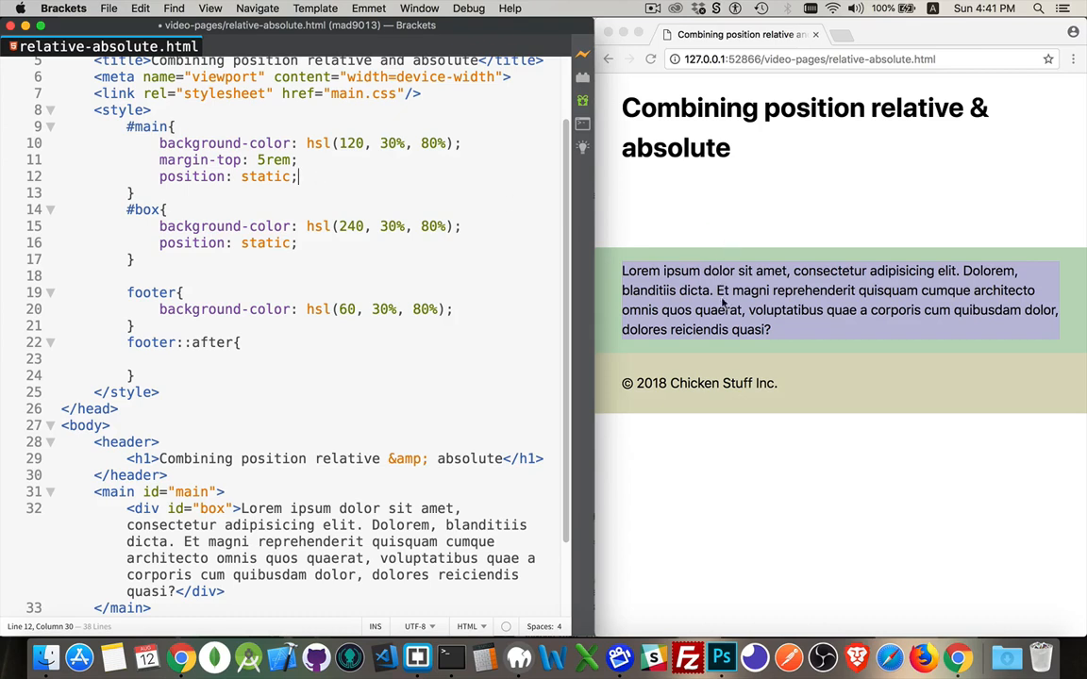
mouse_move(721, 302)
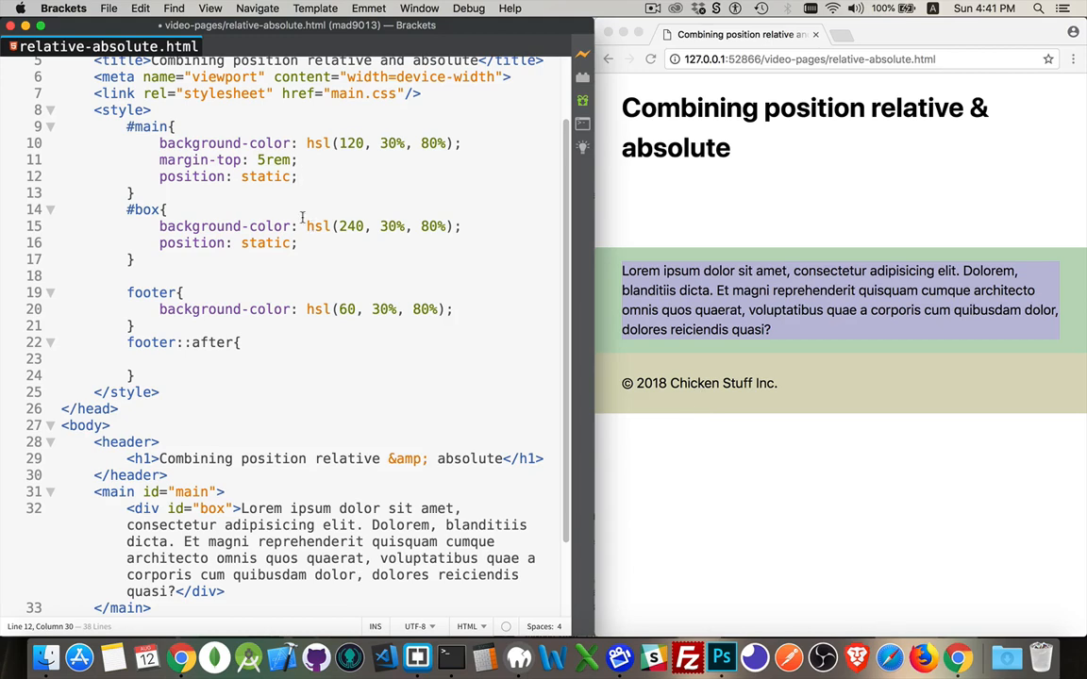
Step: Change #main to position: absolute with margin-top: 0rem so the box hugs the heading
double_click(264, 177)
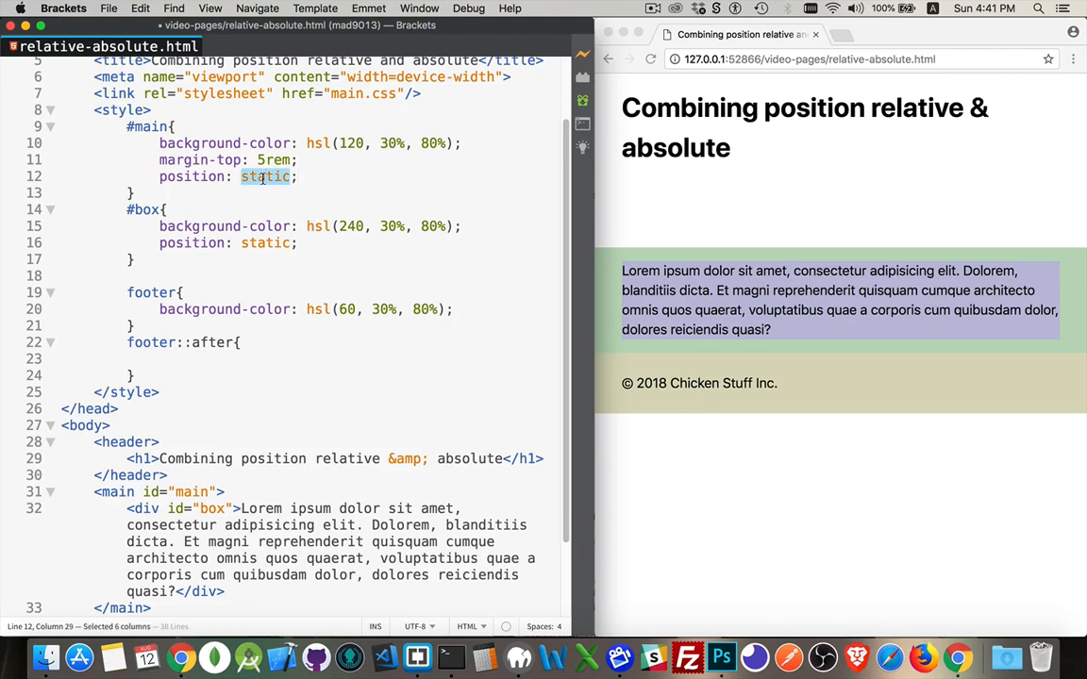
text(absolte)
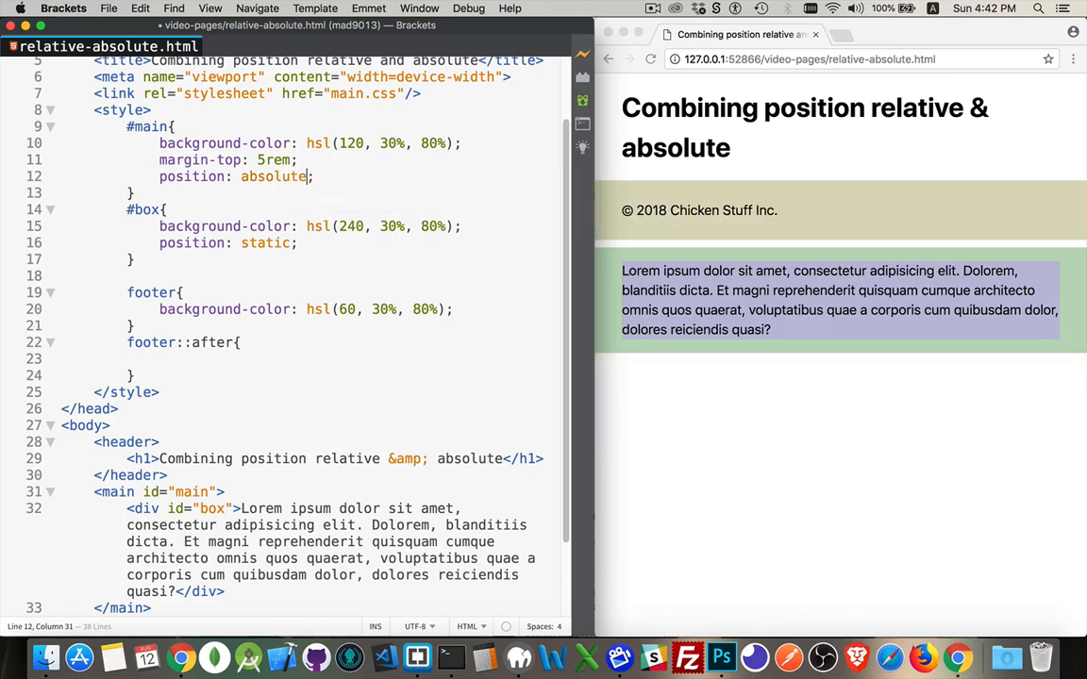
mouse_move(630, 349)
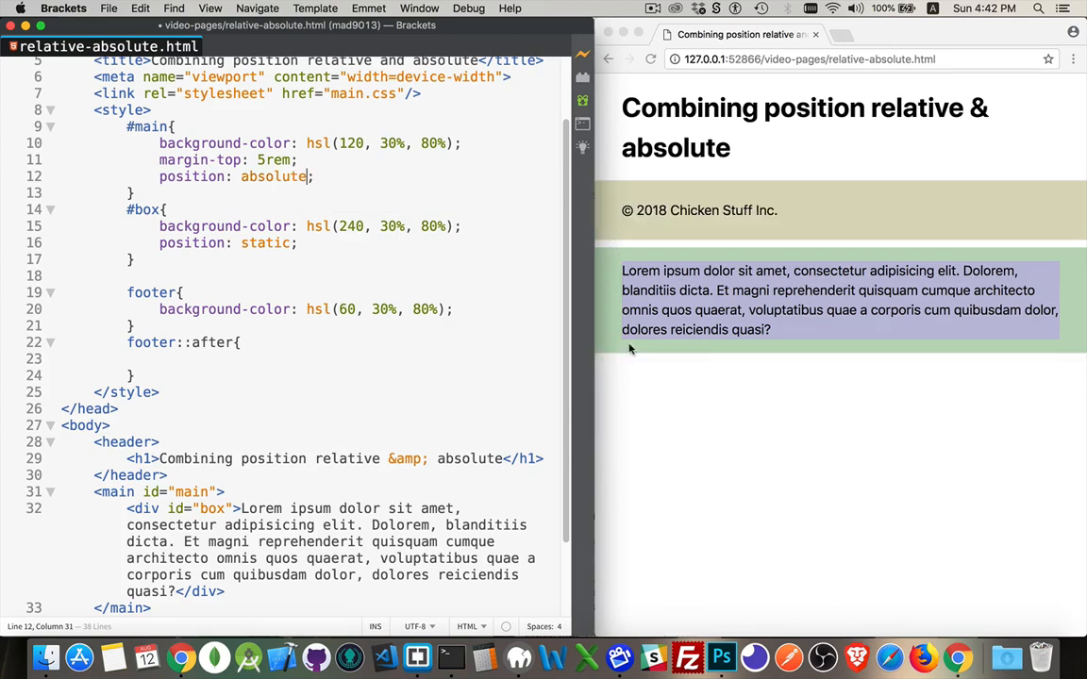
mouse_move(719, 302)
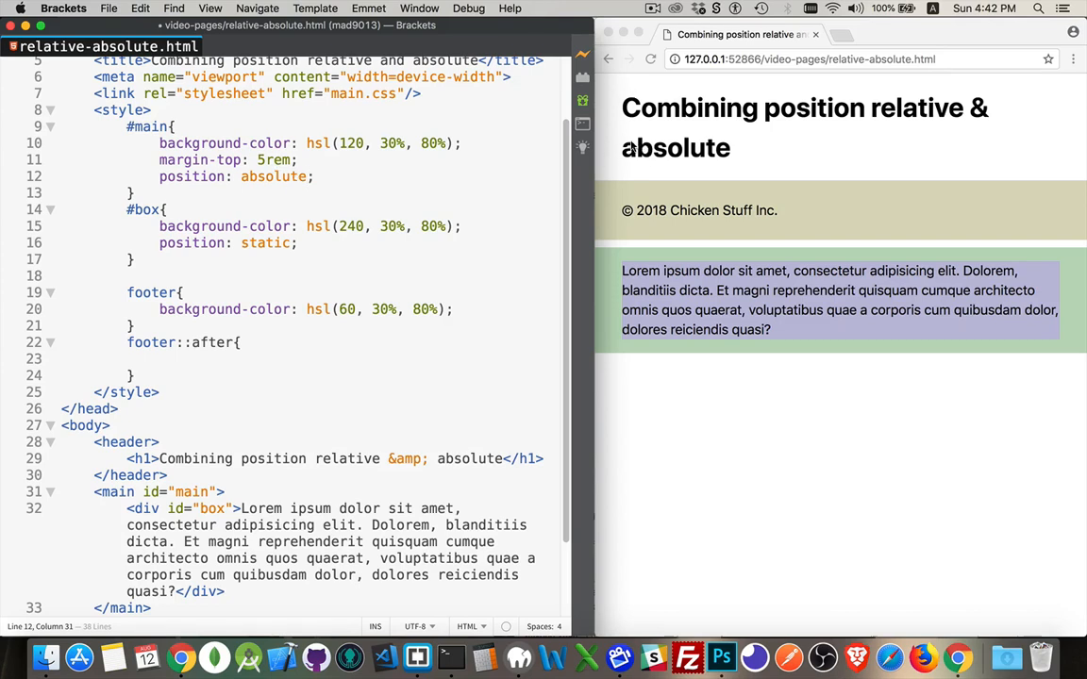
mouse_move(645, 276)
text(3)
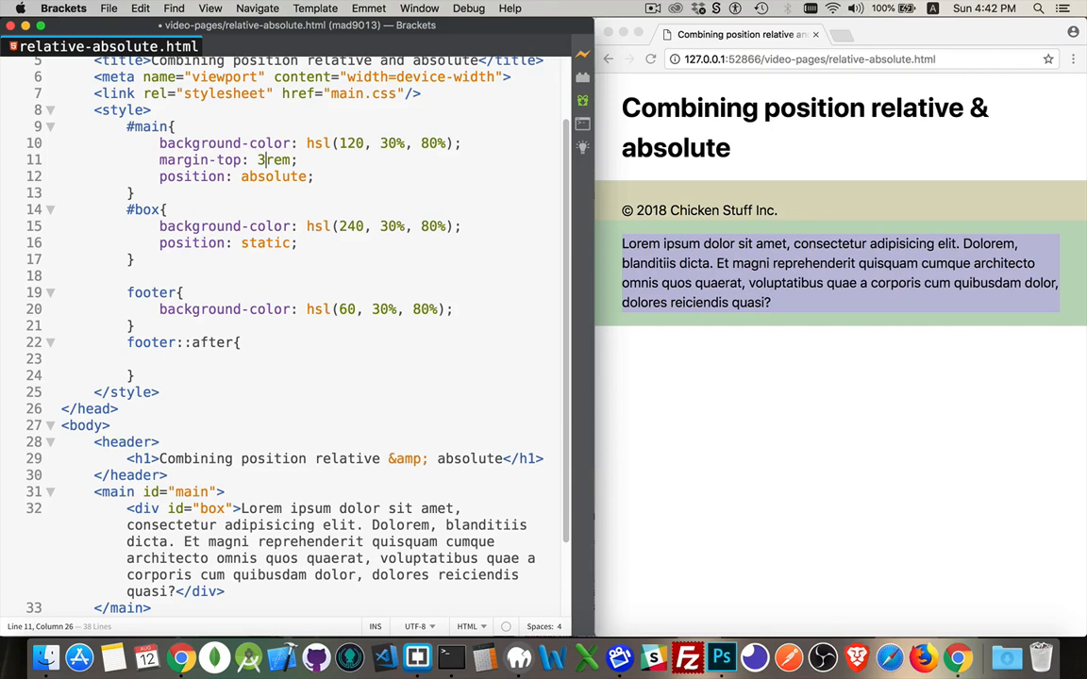
key(Backspace)
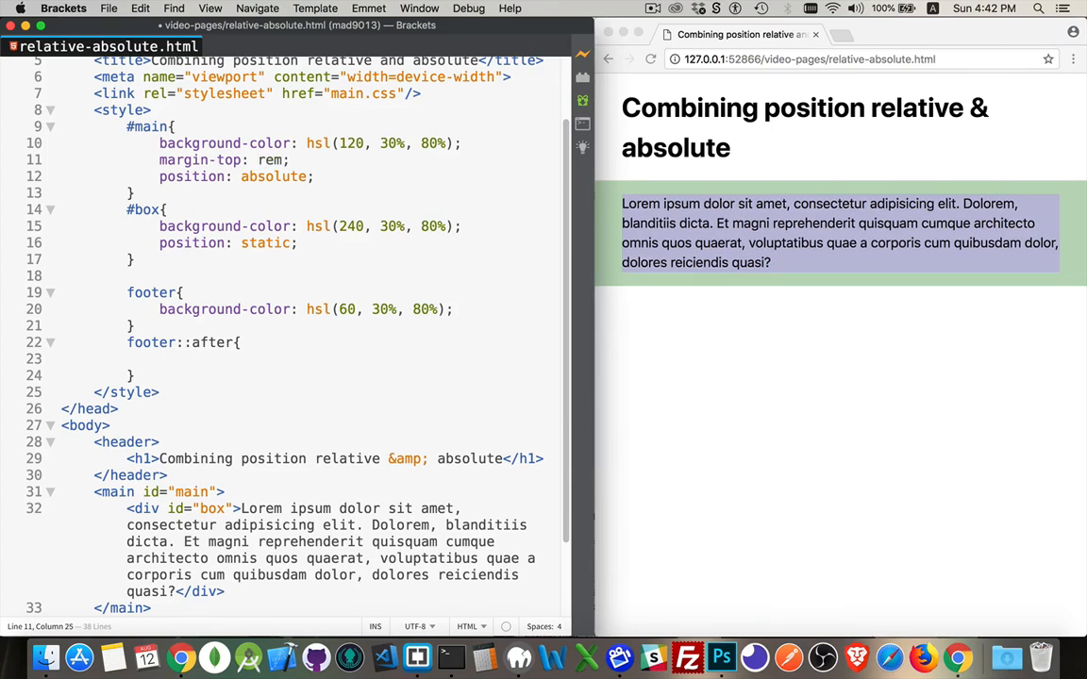
text(0)
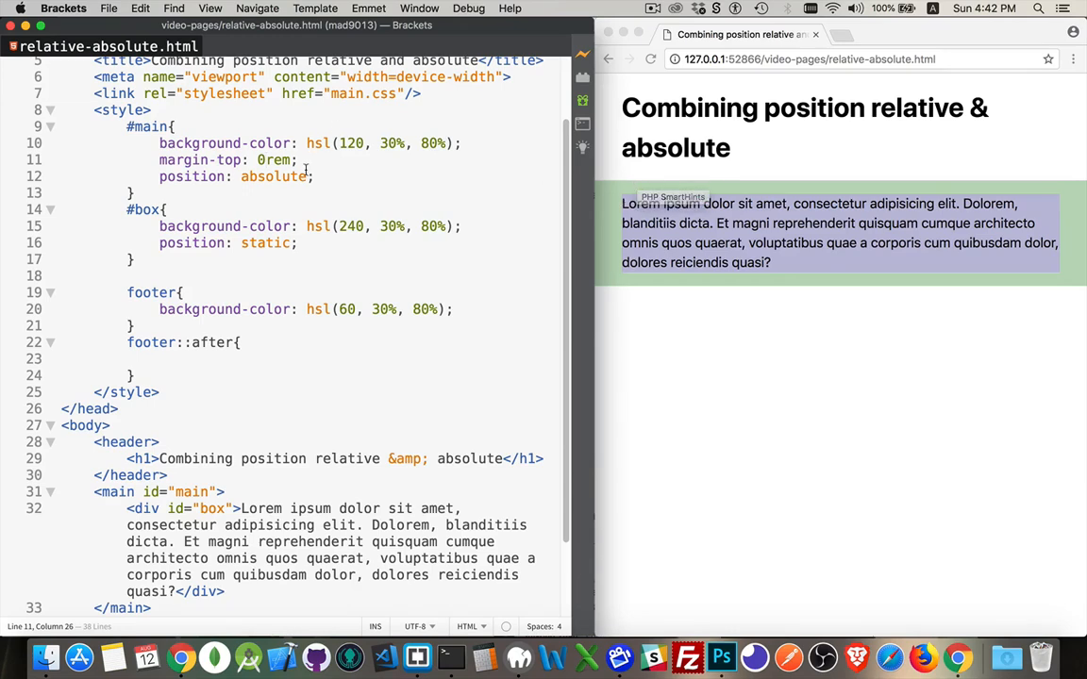
Step: Add top: 0 and left: 5rem offsets to #main, shifting the green section right
text(top: 0;)
text(5)
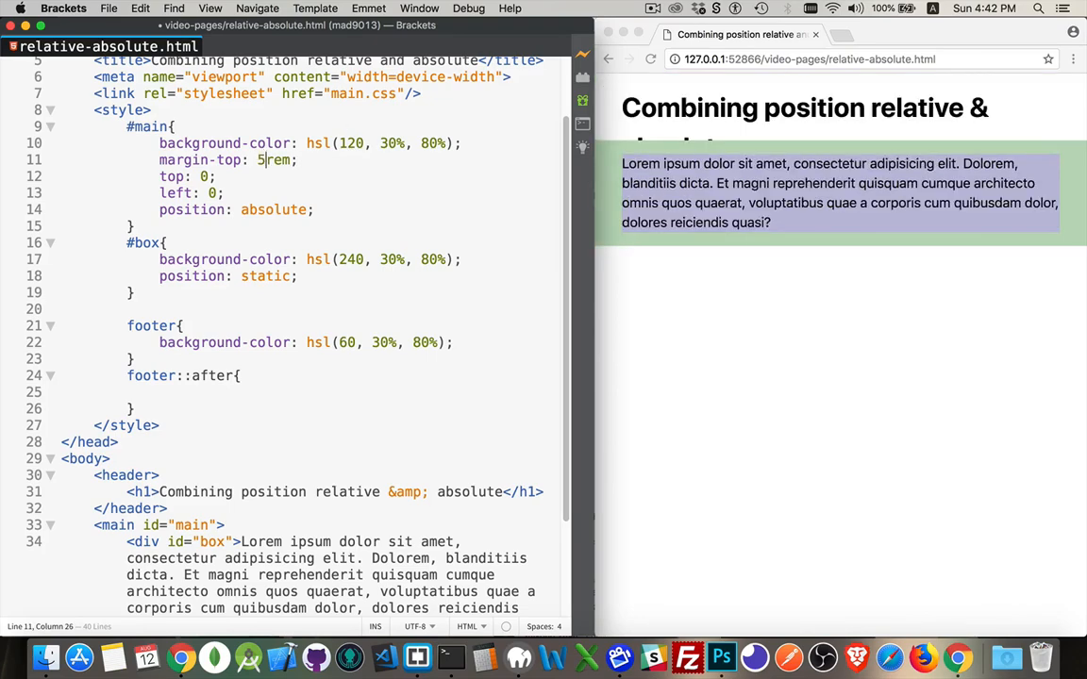
mouse_move(670, 95)
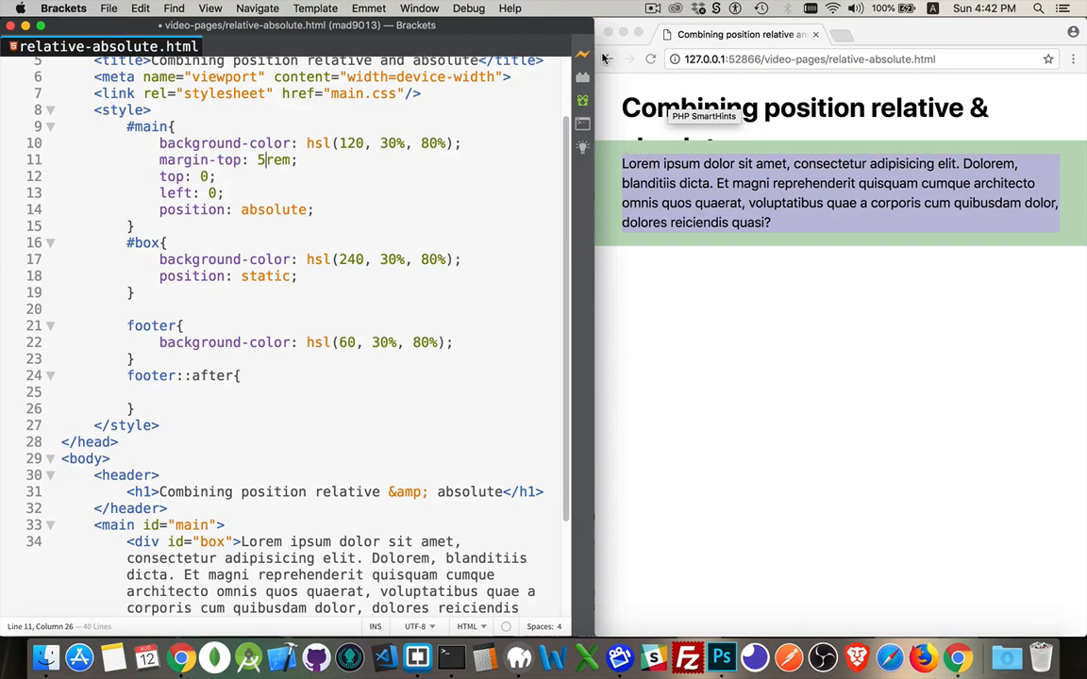
mouse_move(594, 78)
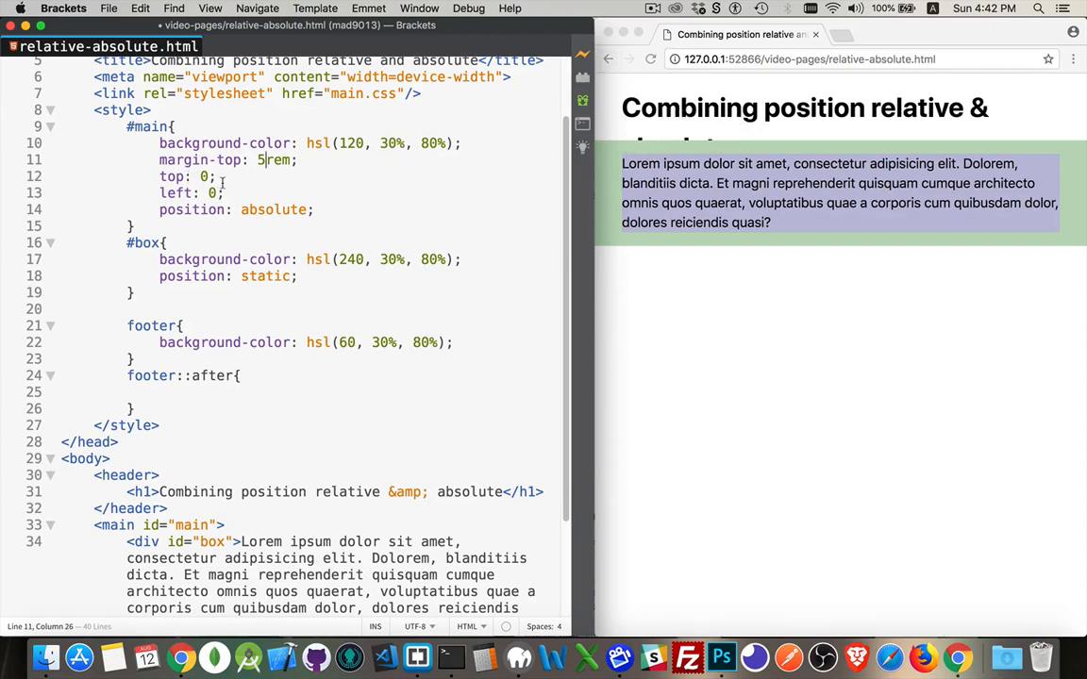
click(210, 192)
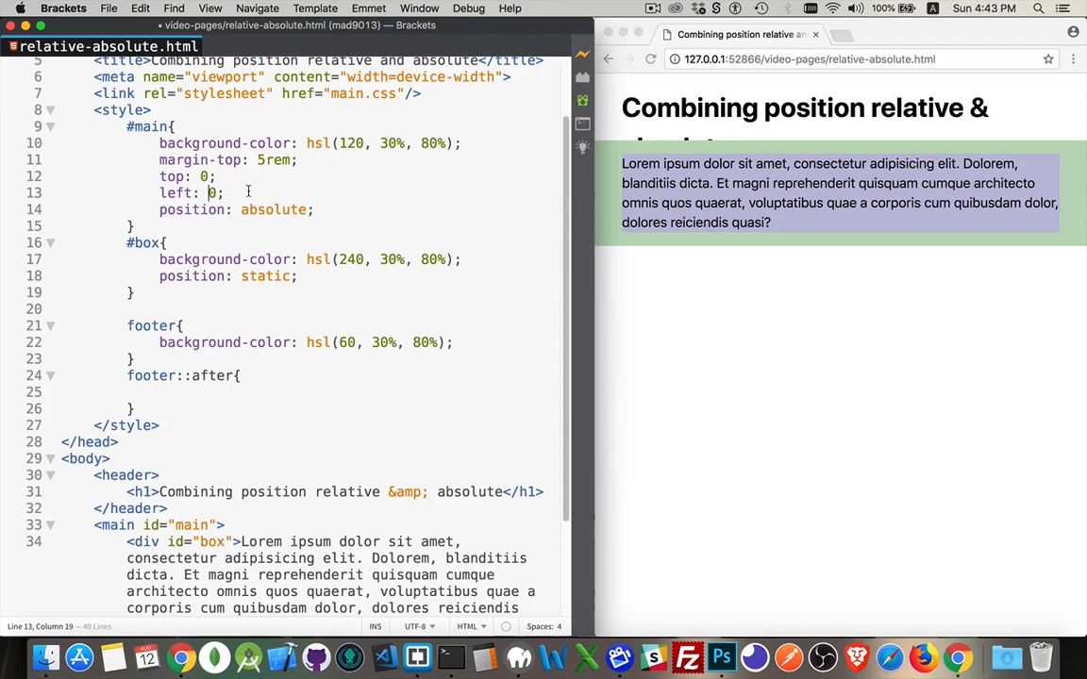
text(5rem)
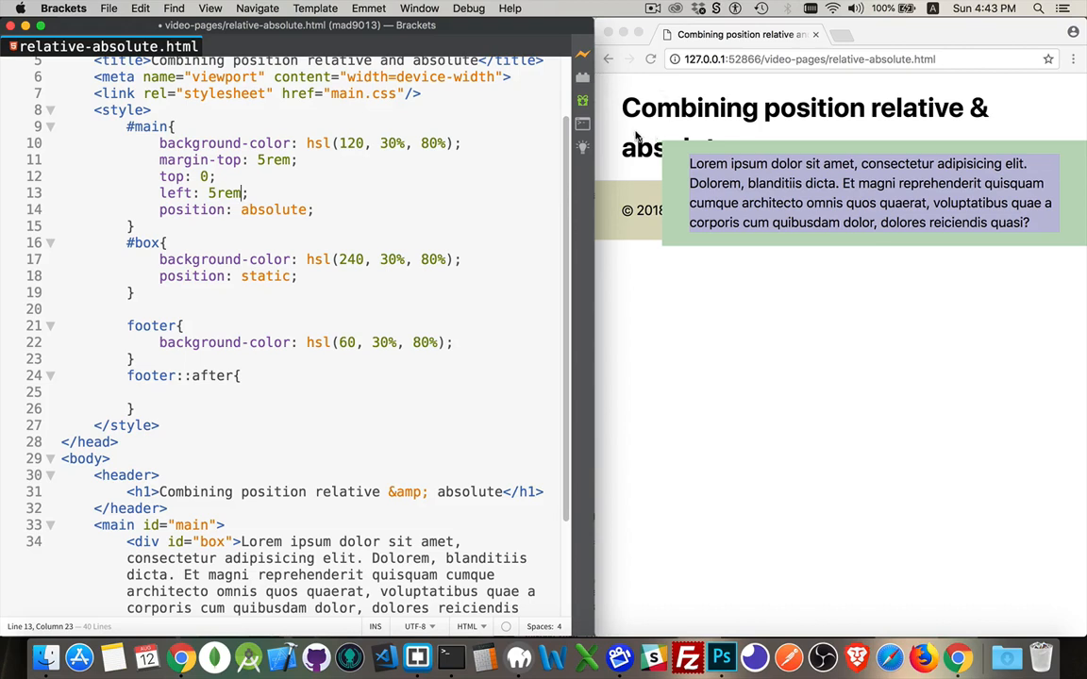
mouse_move(664, 130)
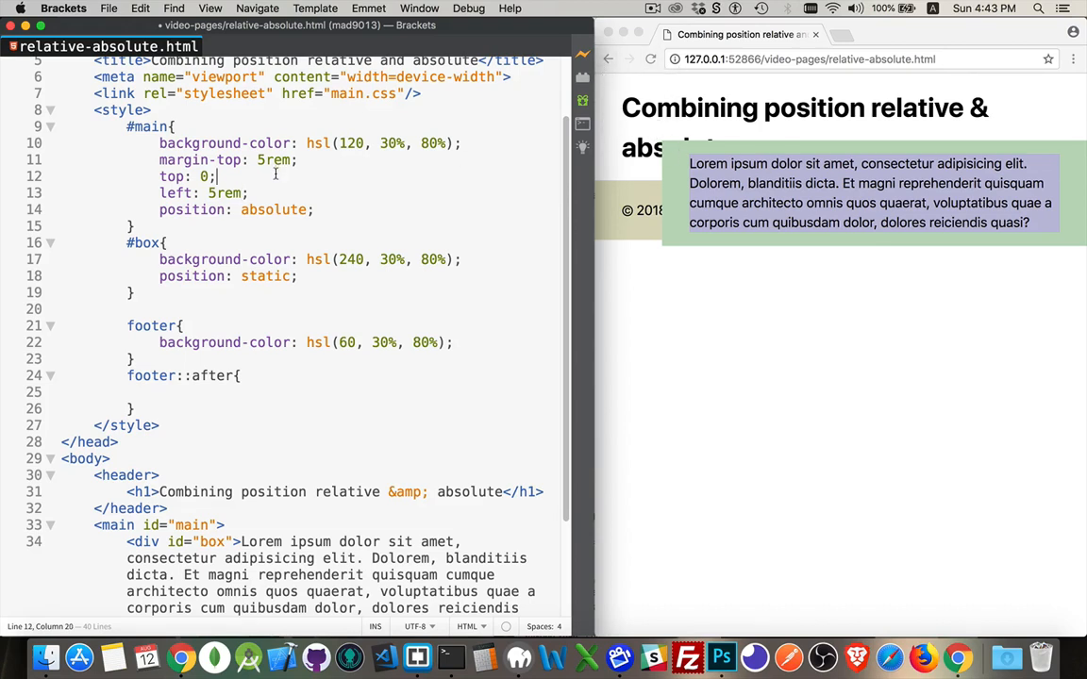
Step: Delete the top and left offset lines from #main so it returns below the footer
drag(296, 158, 215, 178)
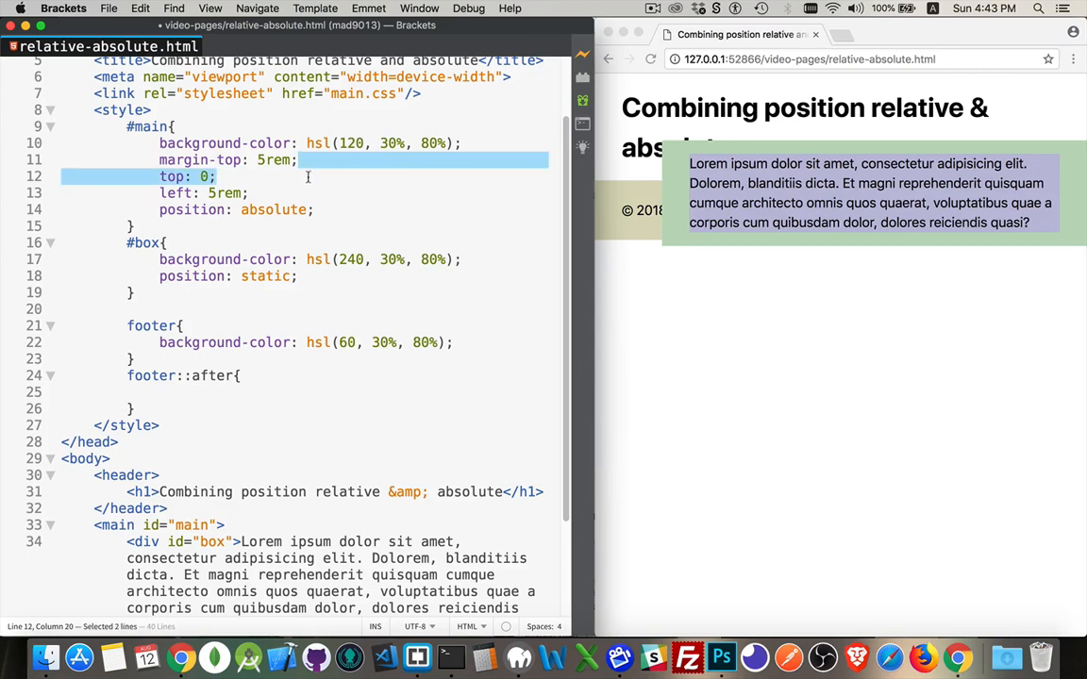
drag(309, 178, 249, 193)
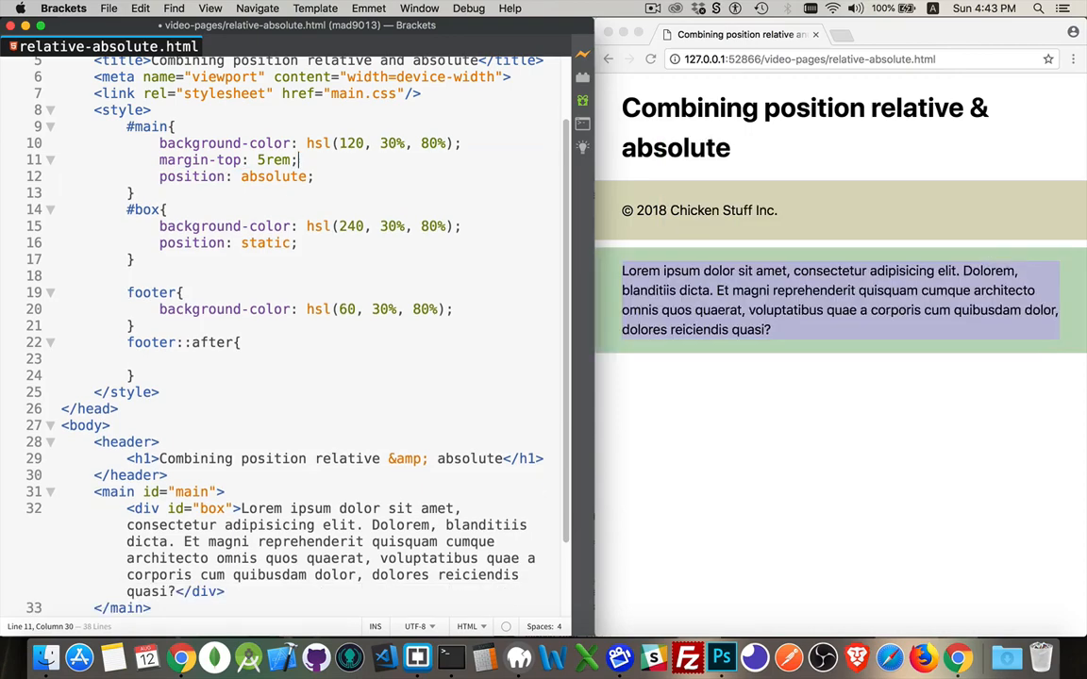
mouse_move(613, 165)
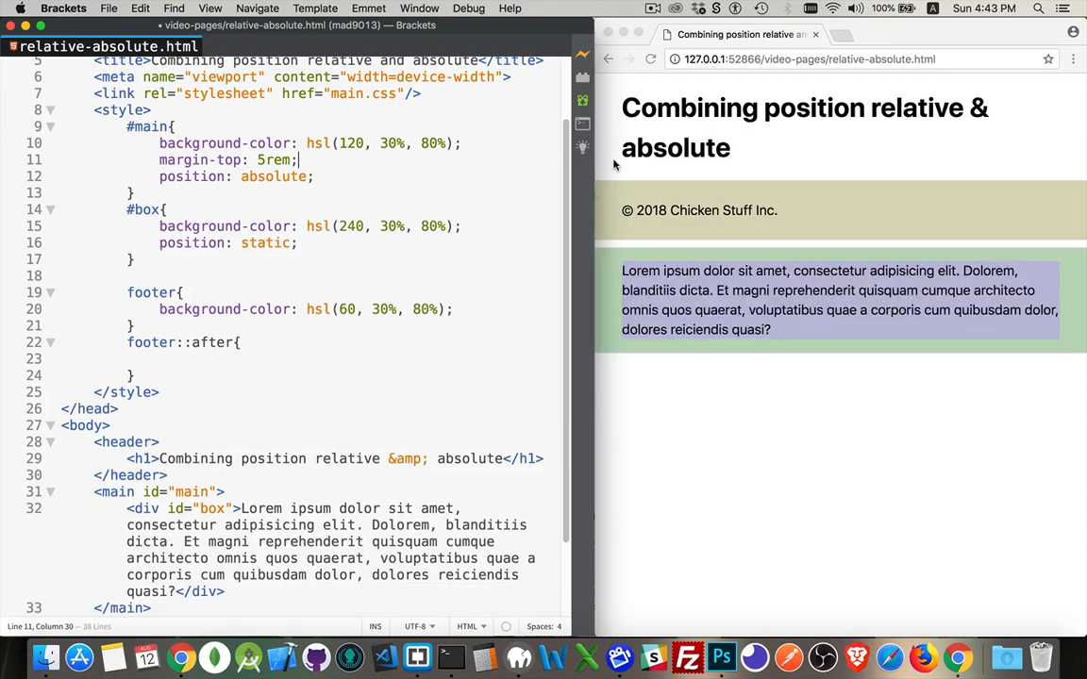
mouse_move(604, 256)
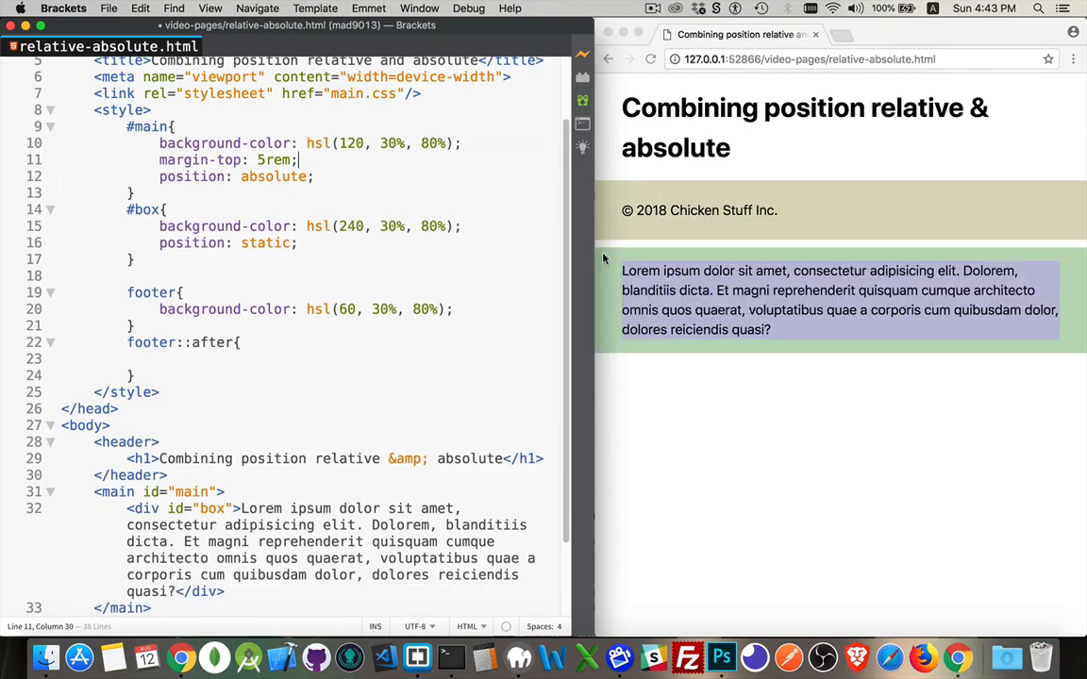
mouse_move(631, 257)
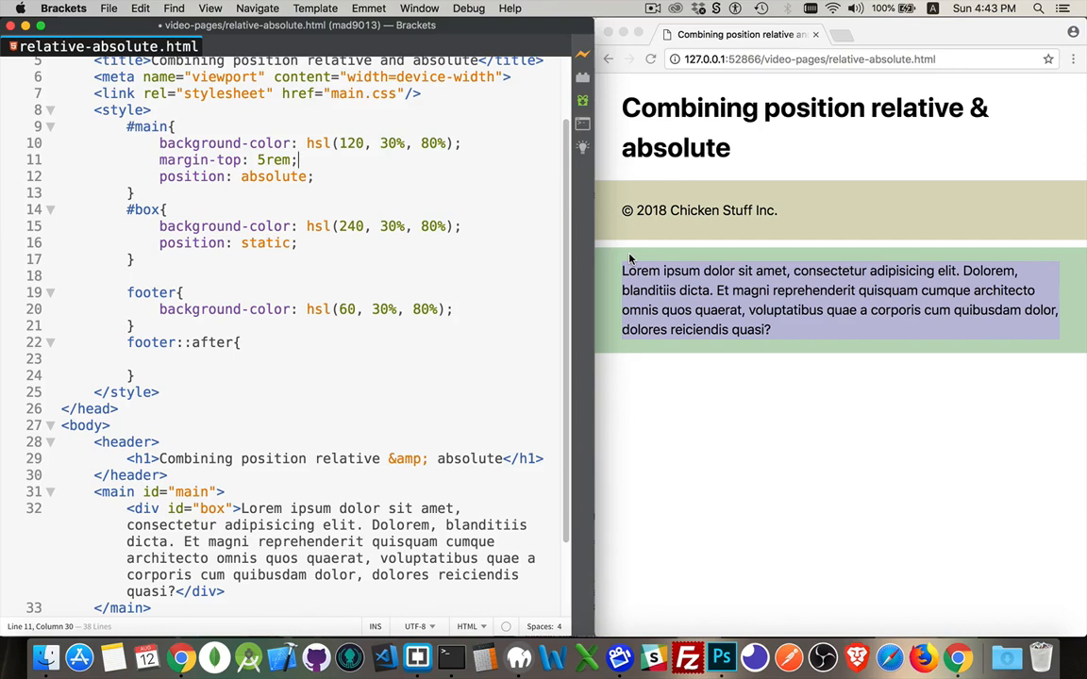
mouse_move(619, 271)
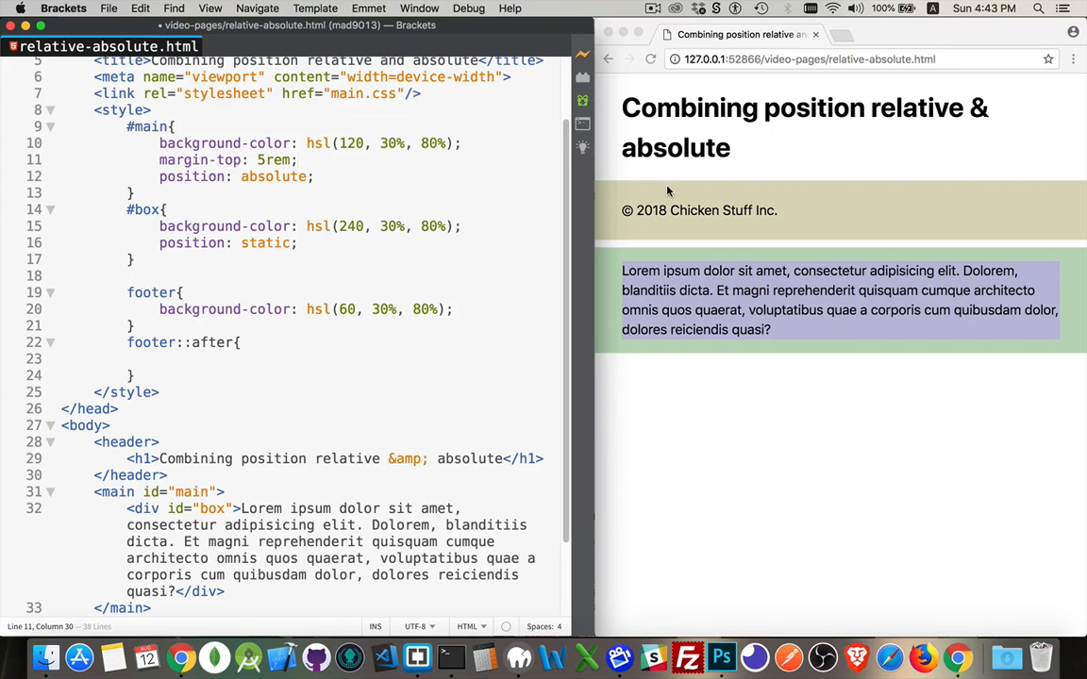
Step: Give #main position: relative so the green box sits back in flow above the footer
text(relativ)
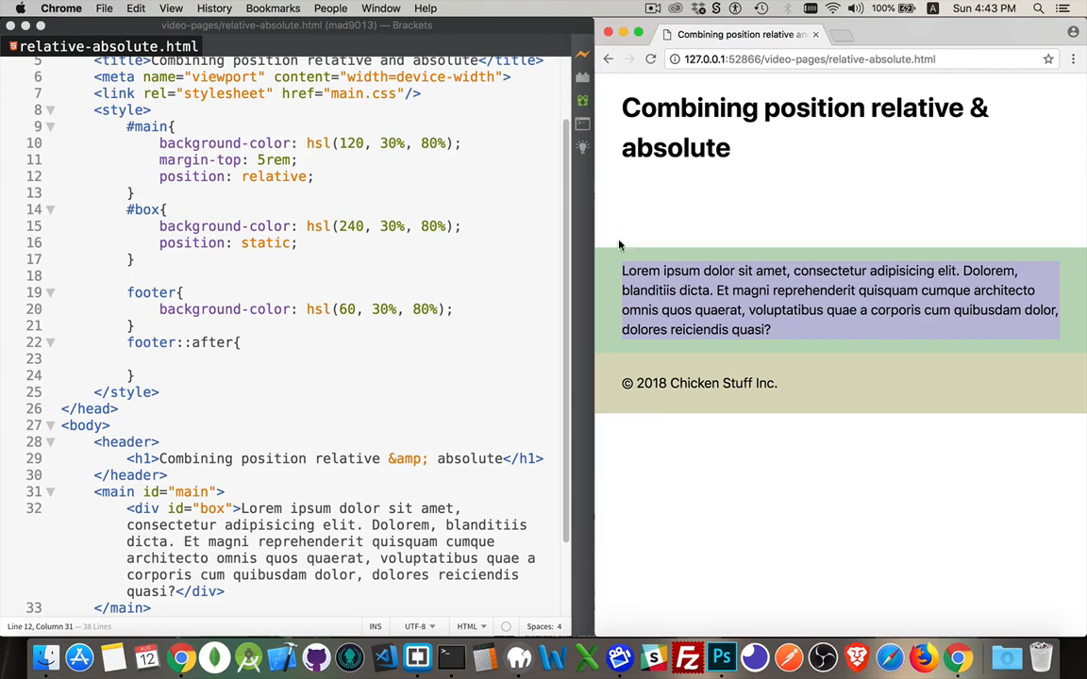
mouse_move(630, 368)
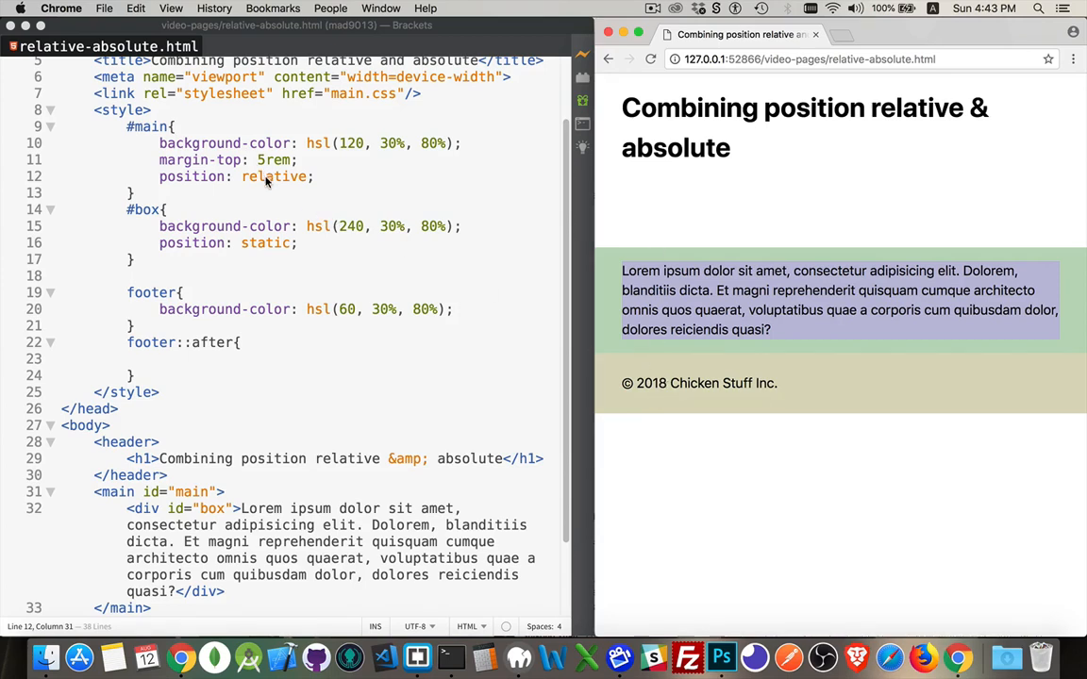
text(absolute)
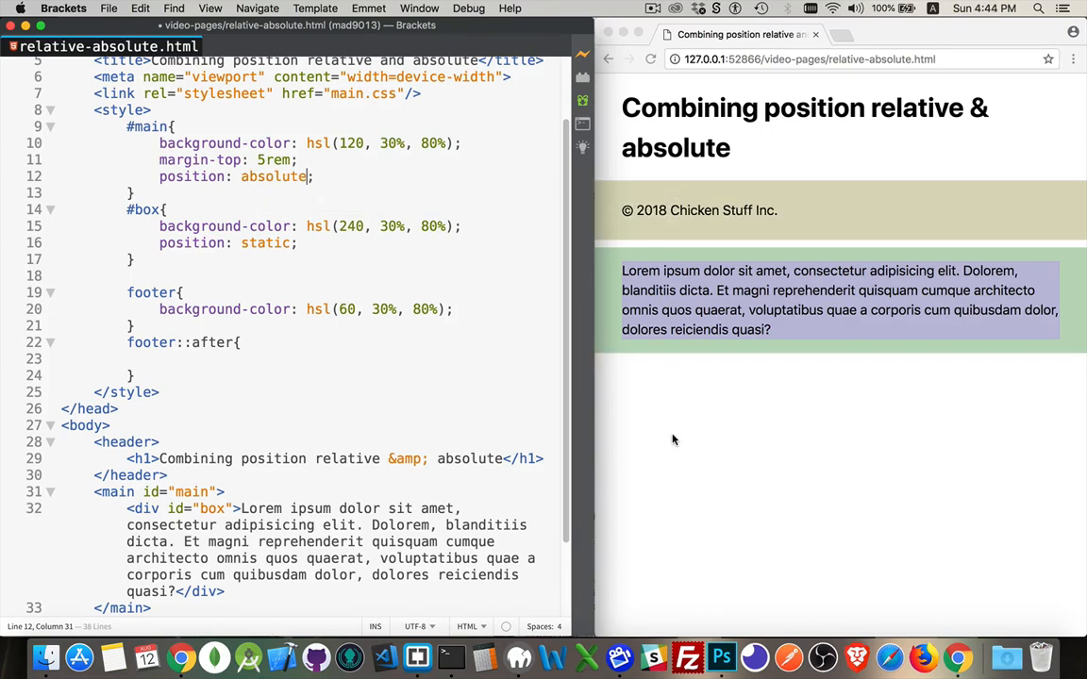
double_click(274, 177)
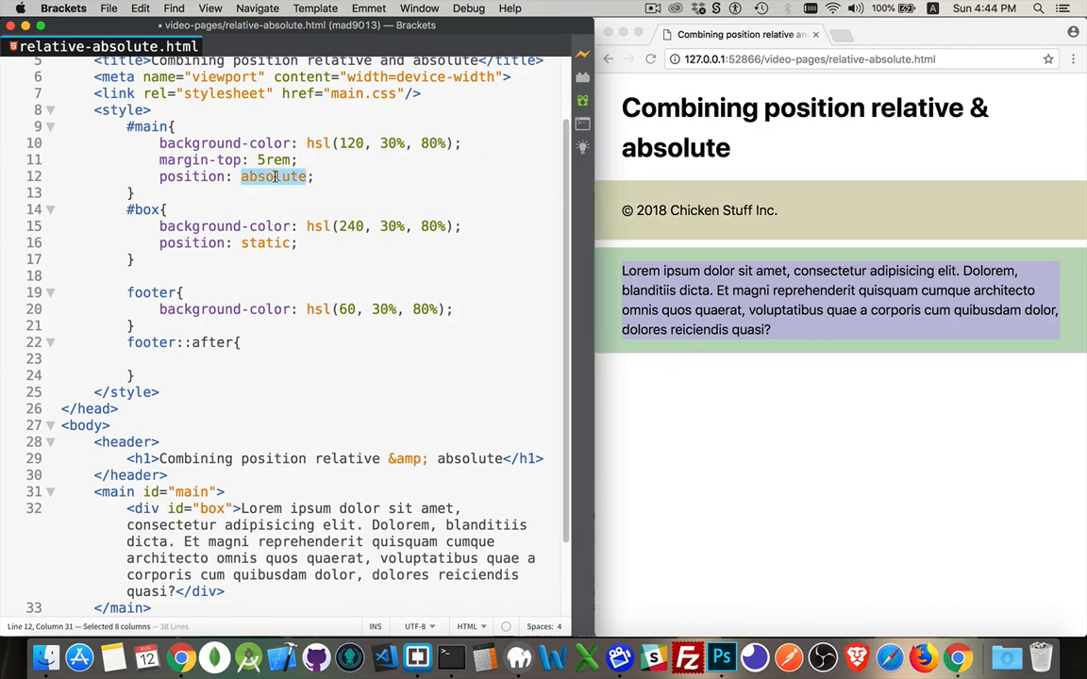
text(relative)
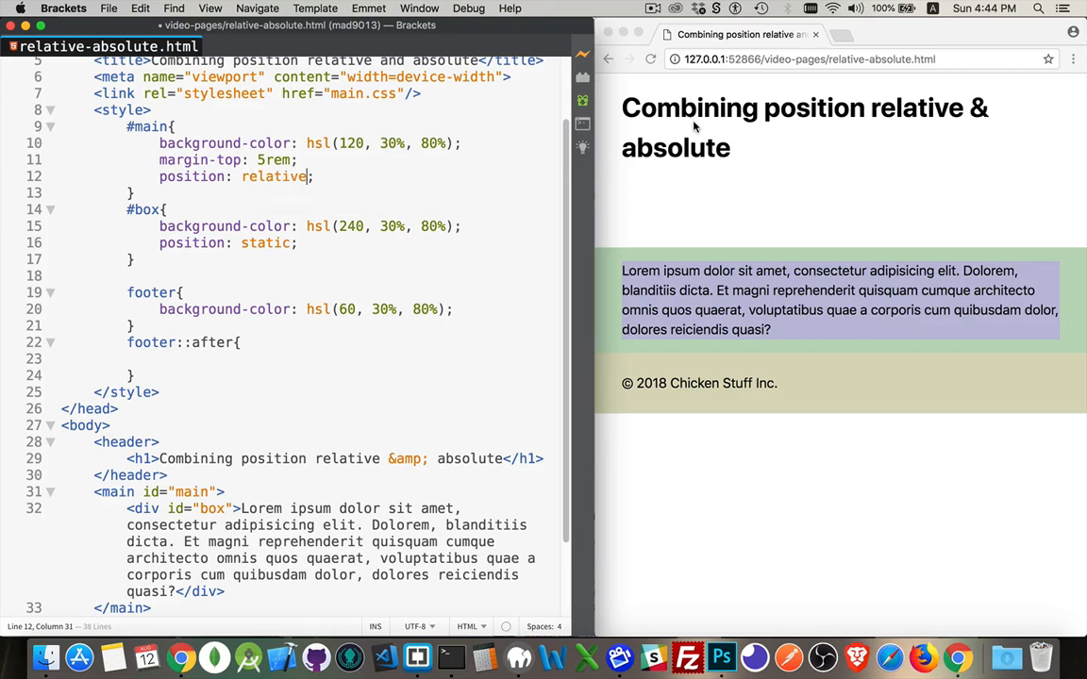
mouse_move(708, 321)
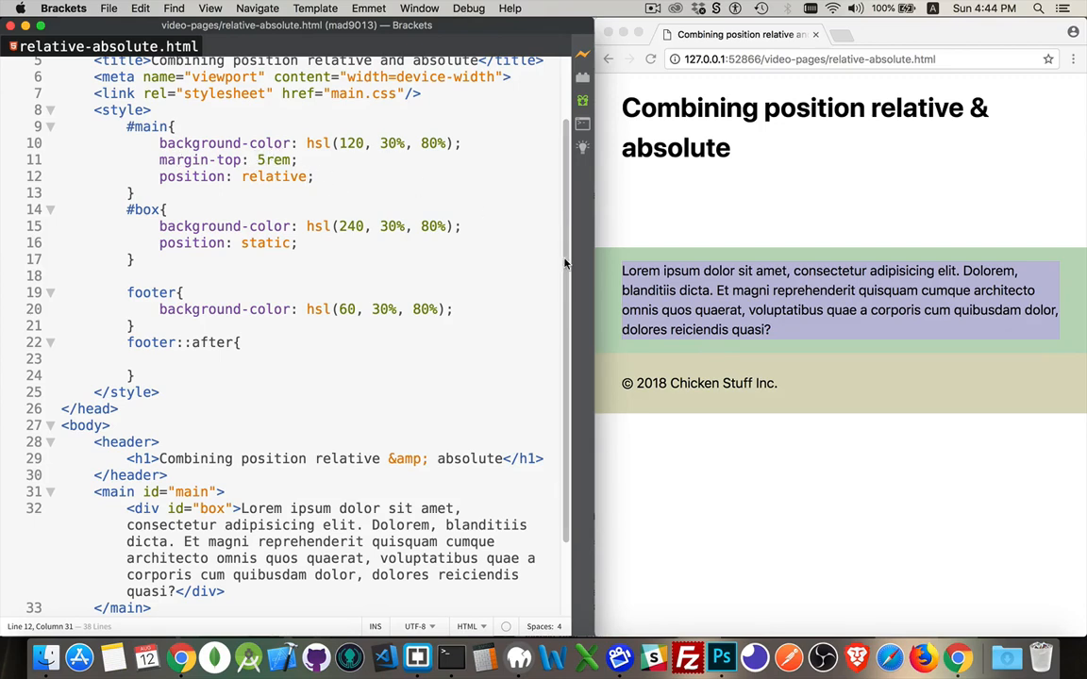
Step: Make #box position: absolute and highlight its opening <div id="box"> tag
double_click(265, 242)
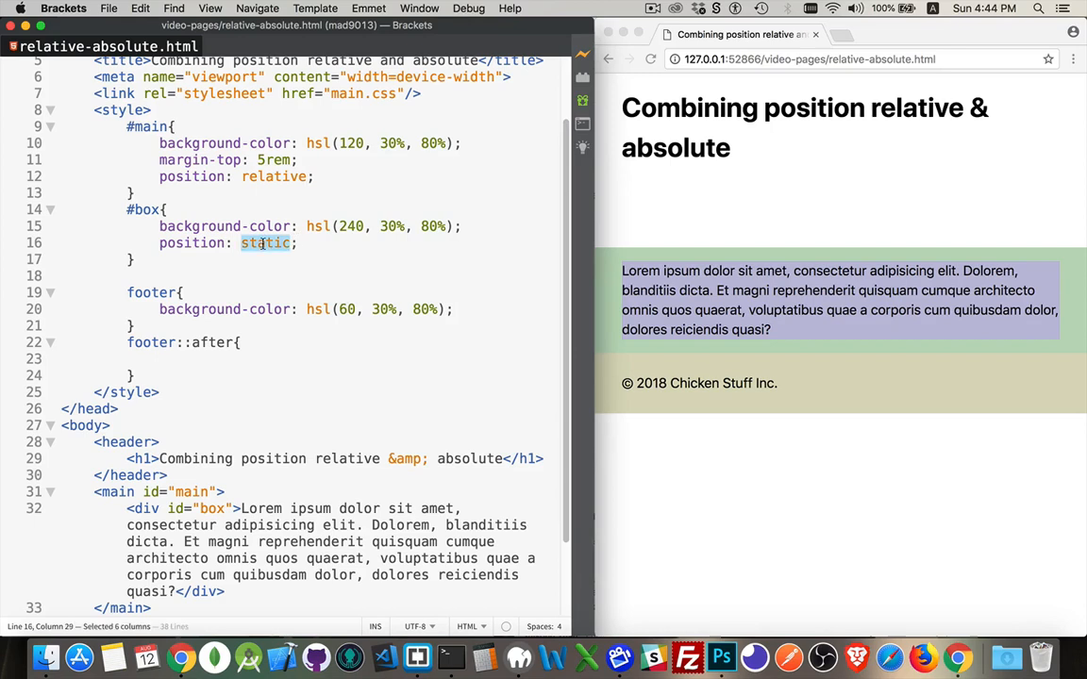
text(absolute)
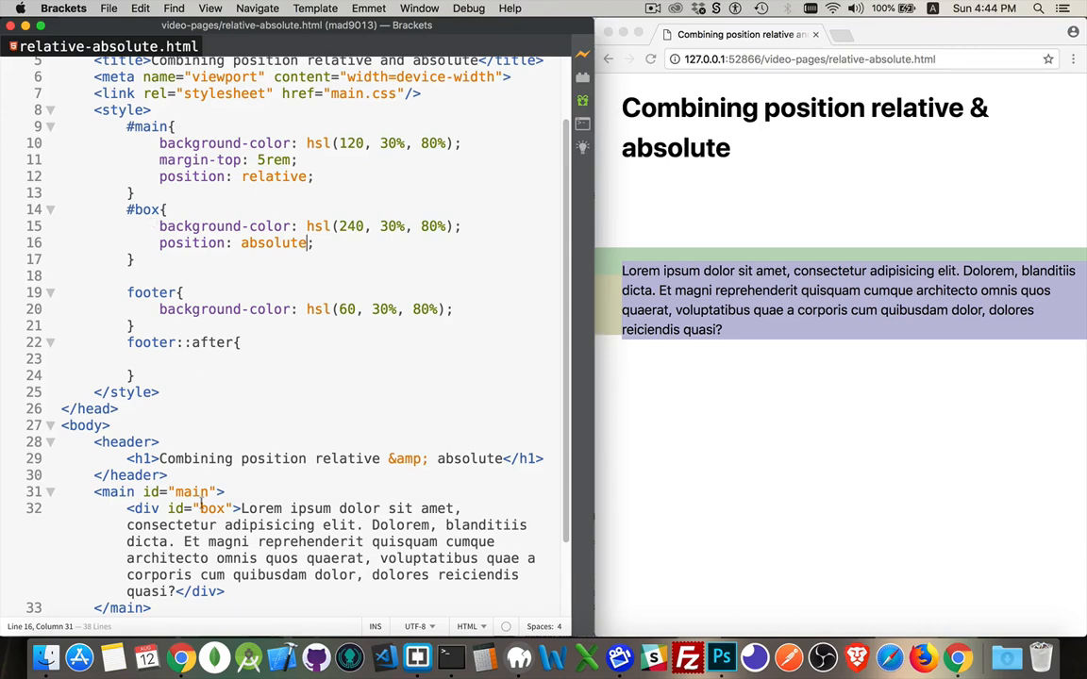
drag(126, 509, 247, 510)
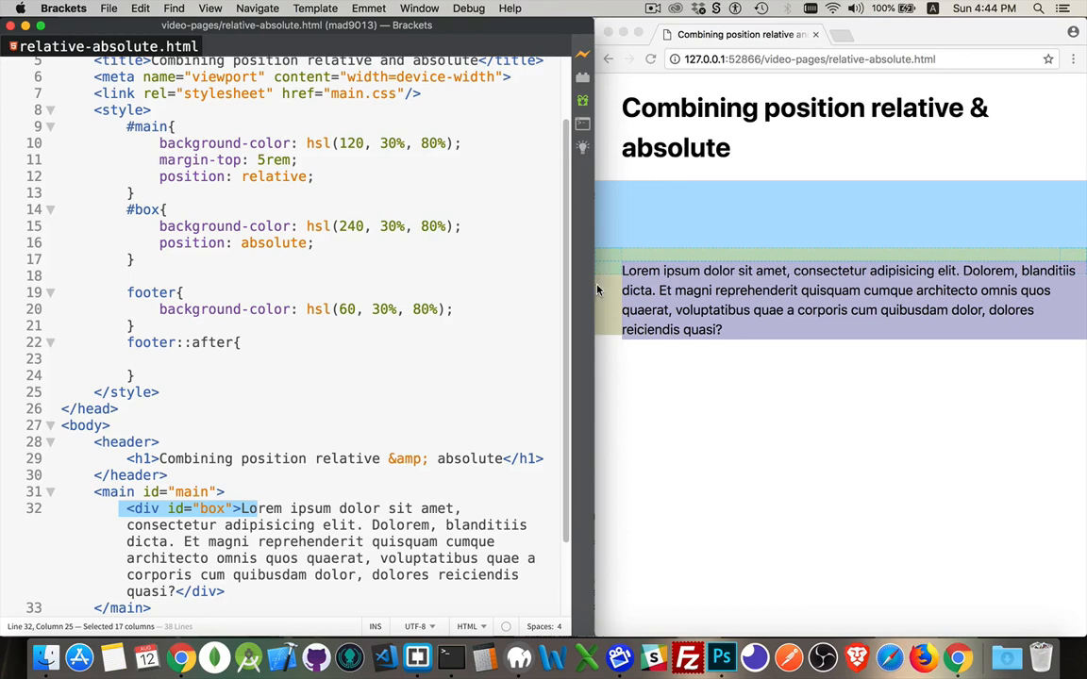
mouse_move(638, 192)
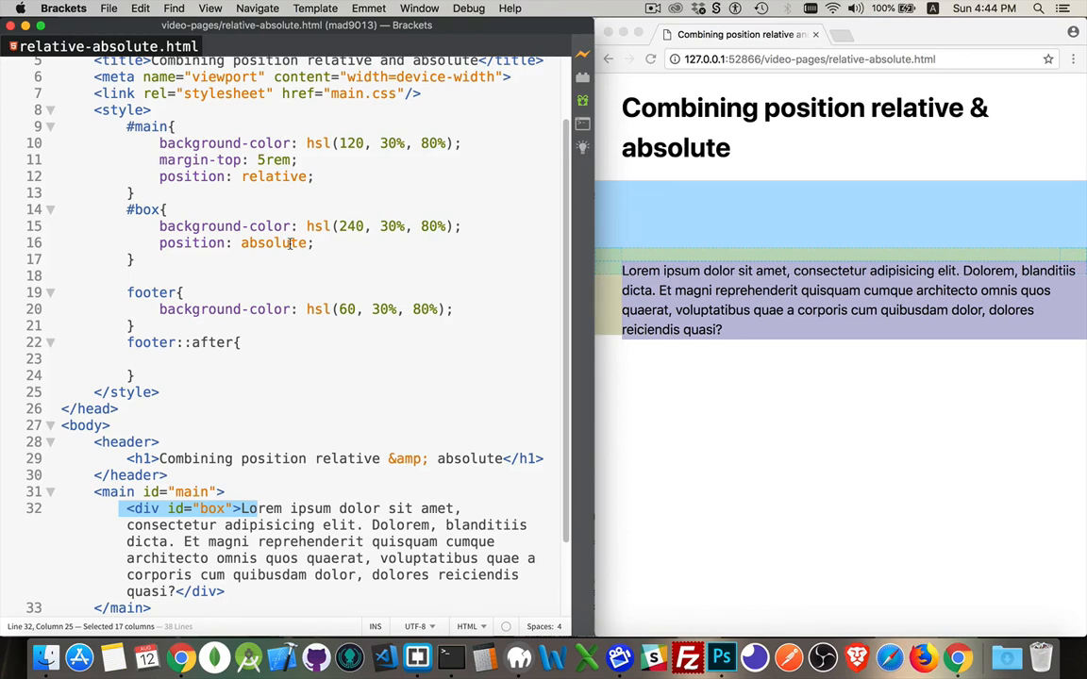
mouse_move(461, 244)
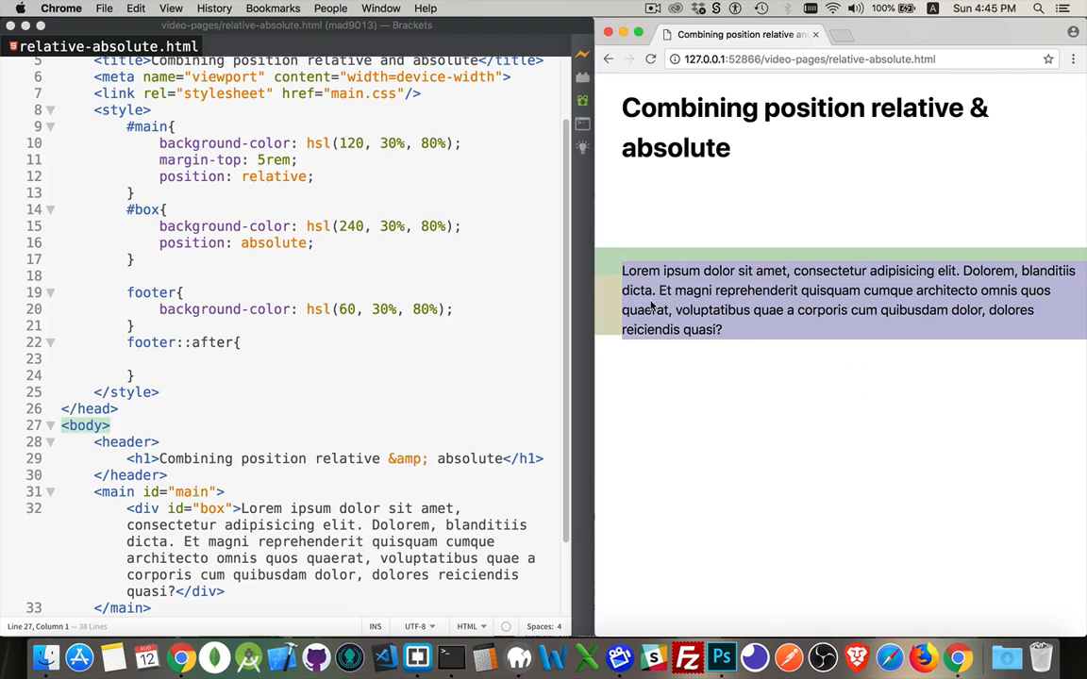
mouse_move(607, 257)
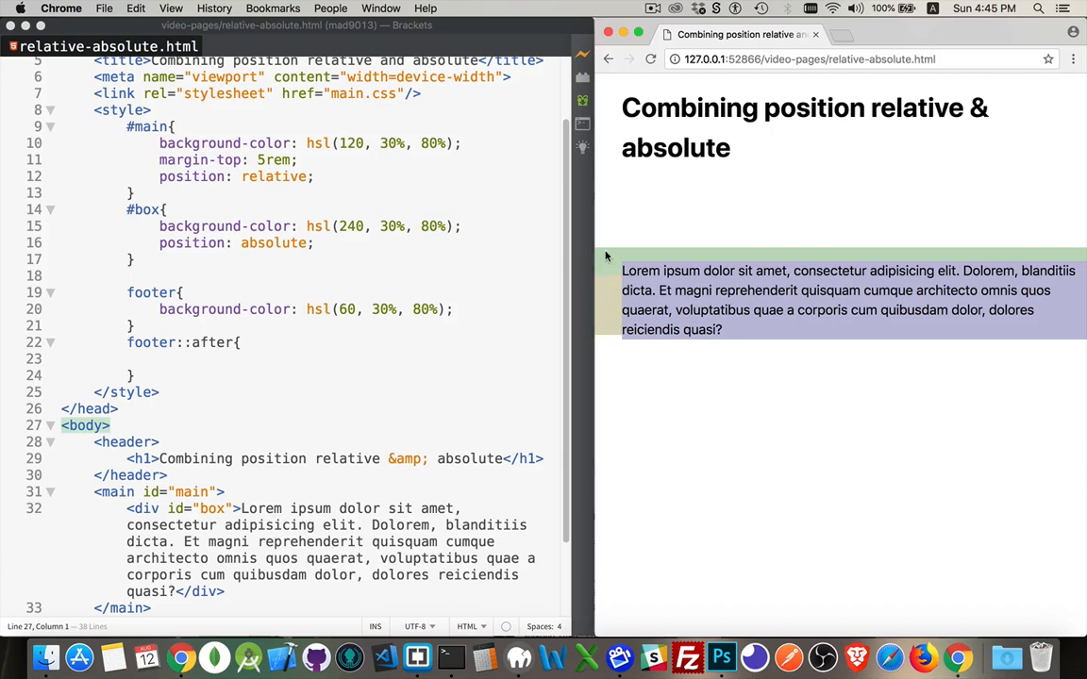
mouse_move(608, 268)
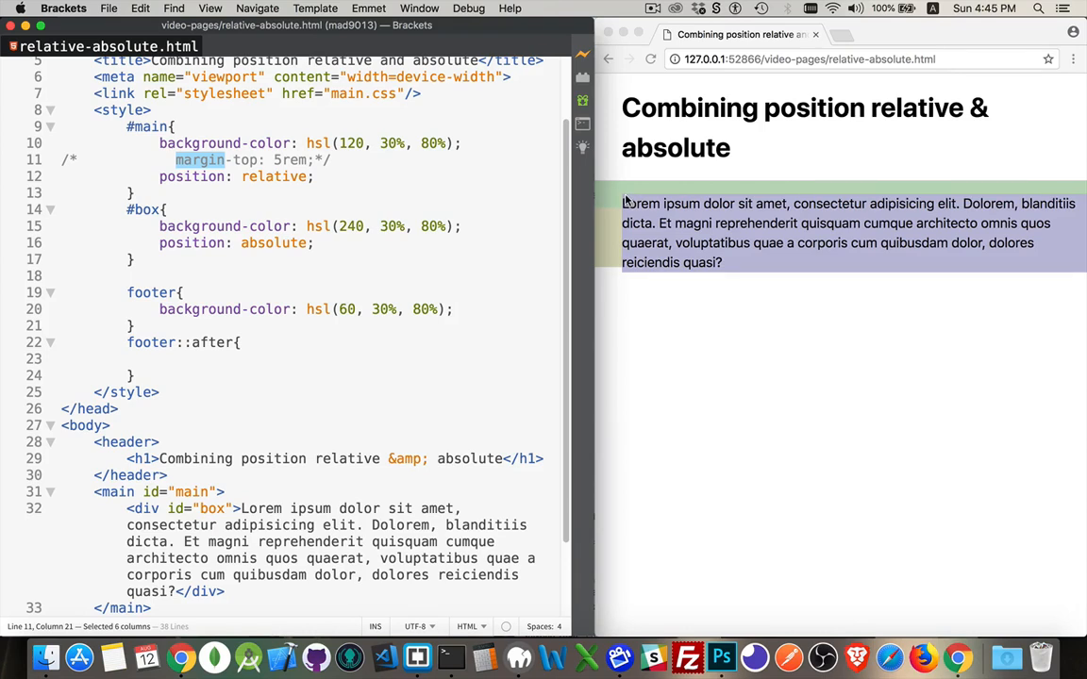
mouse_move(684, 385)
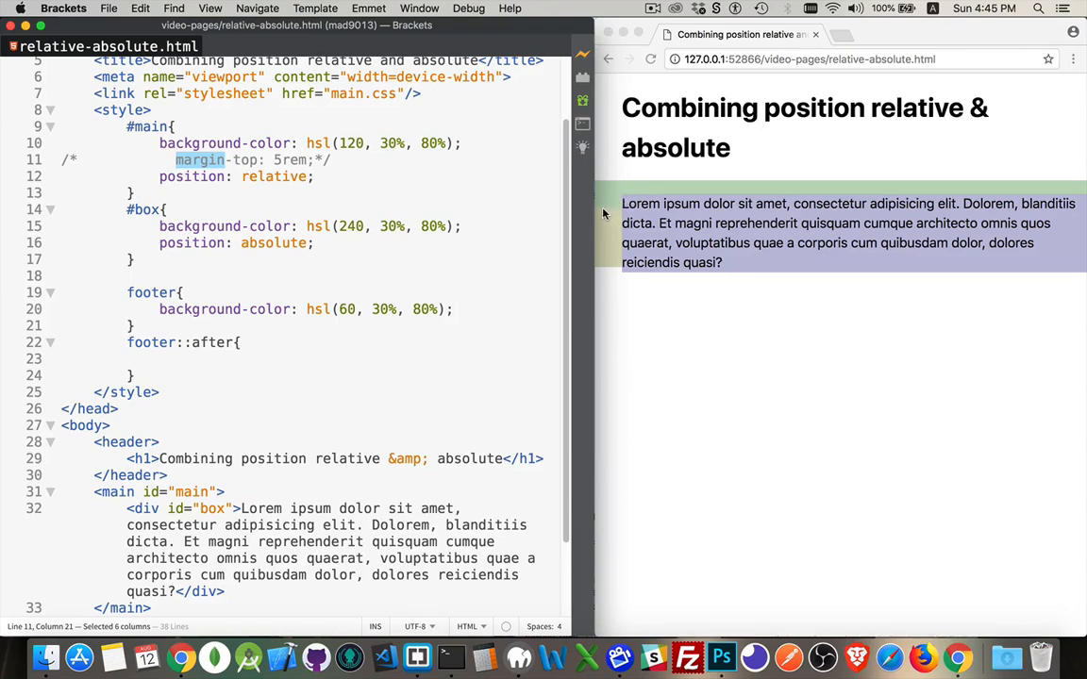
mouse_move(616, 219)
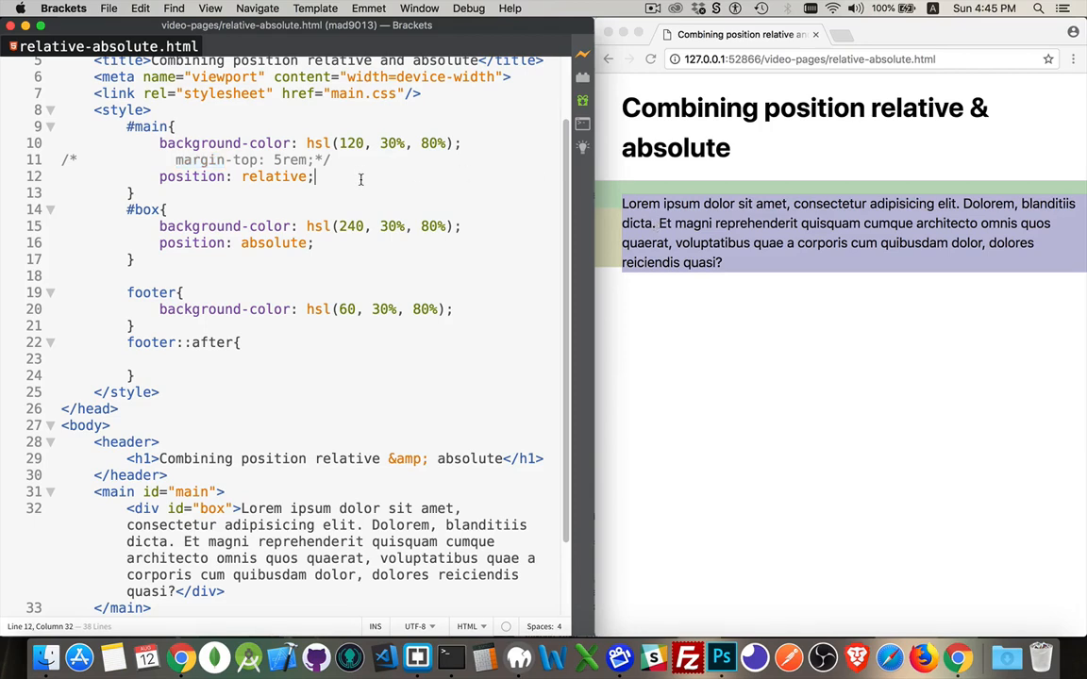
mouse_move(664, 219)
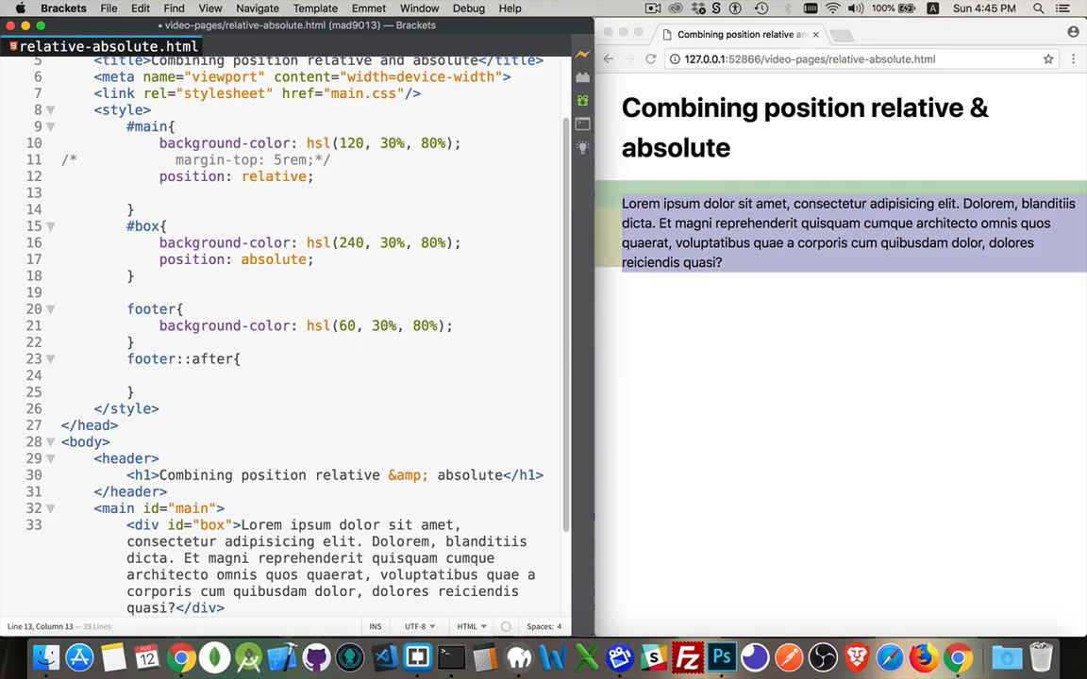
Step: Add left: 15rem to #main and start a new line in the #box rule
text(left:)
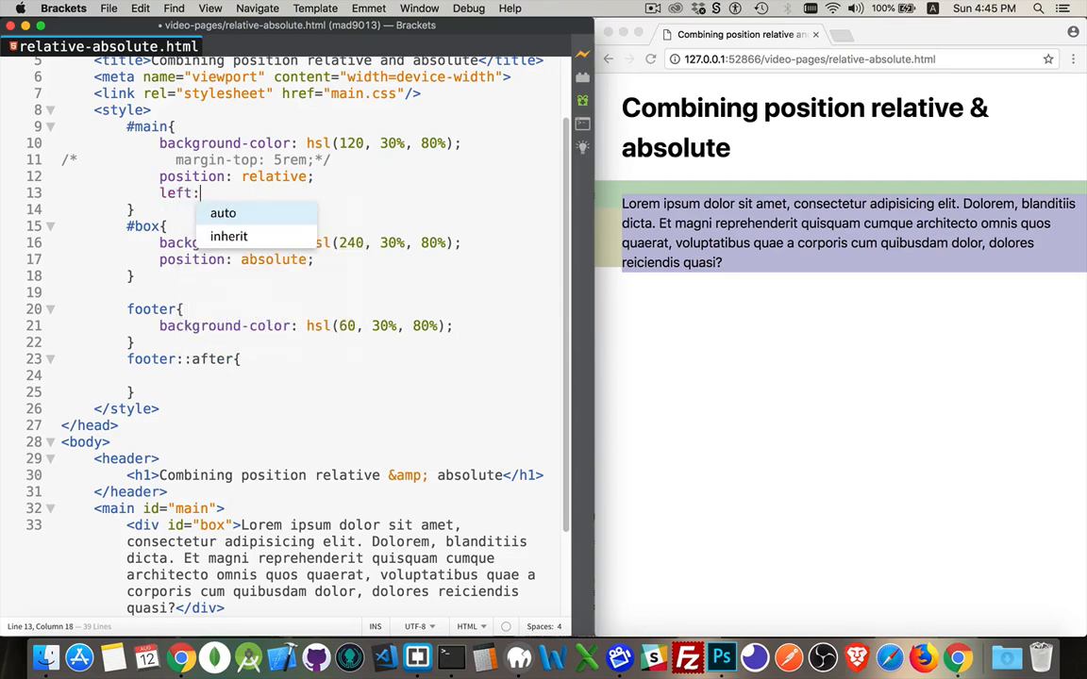
text(5rem)
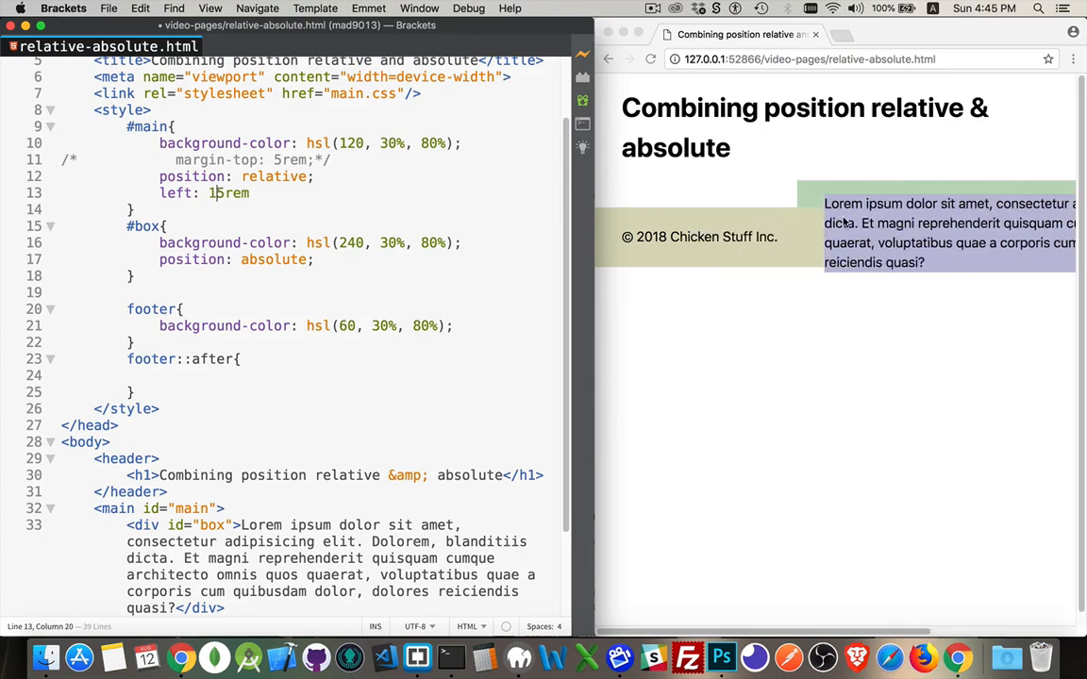
mouse_move(710, 200)
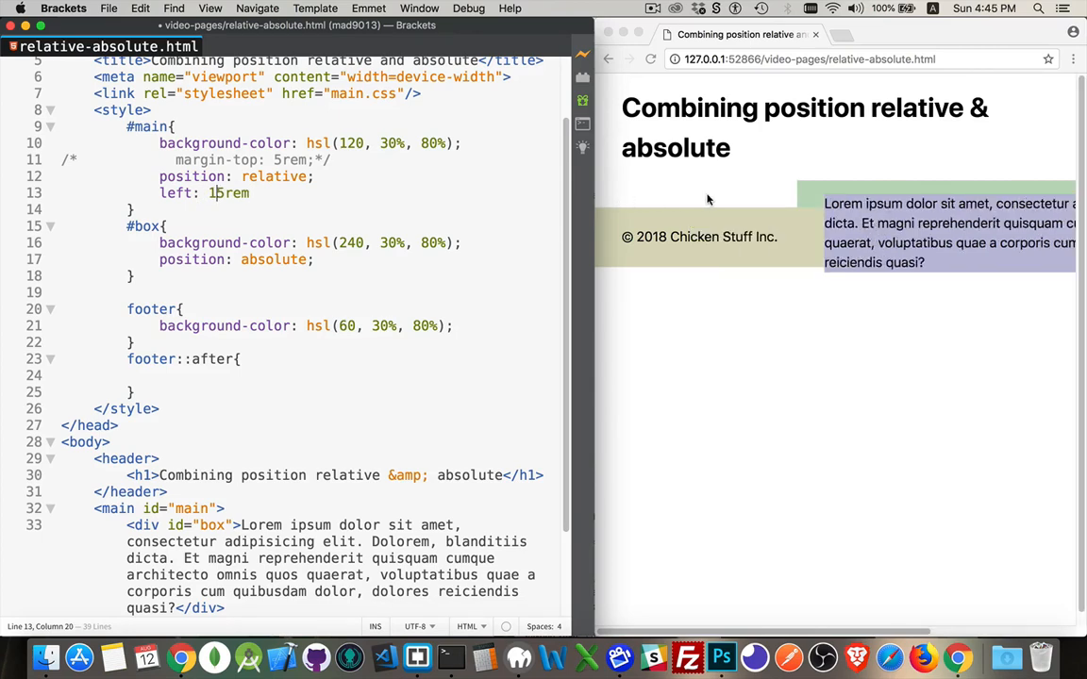
mouse_move(807, 289)
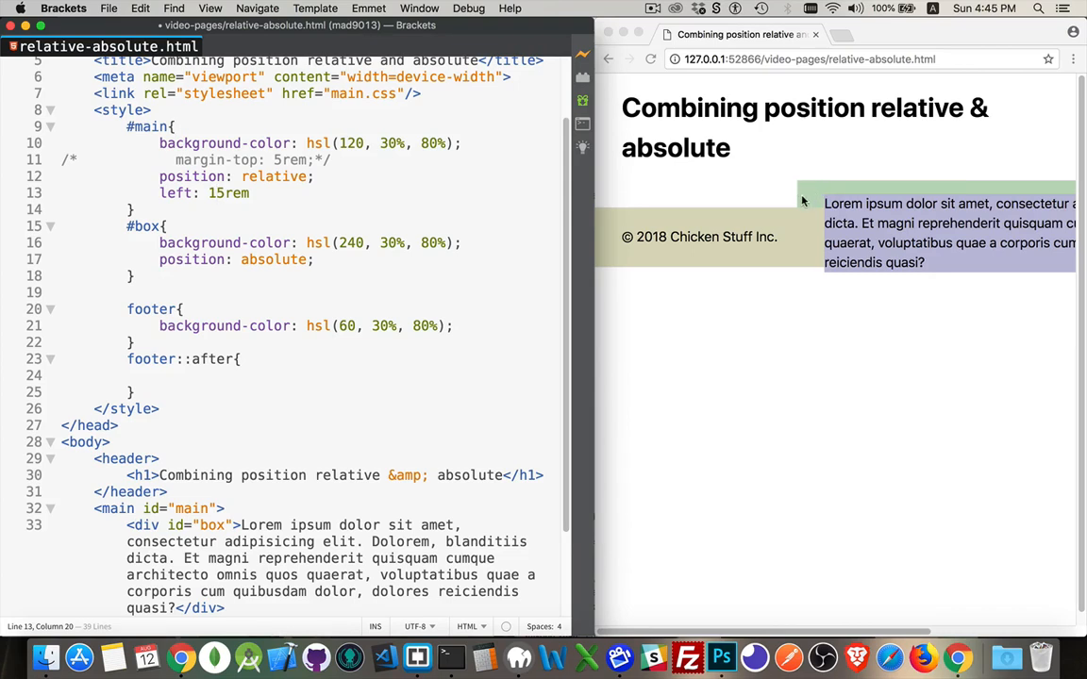
double_click(147, 525)
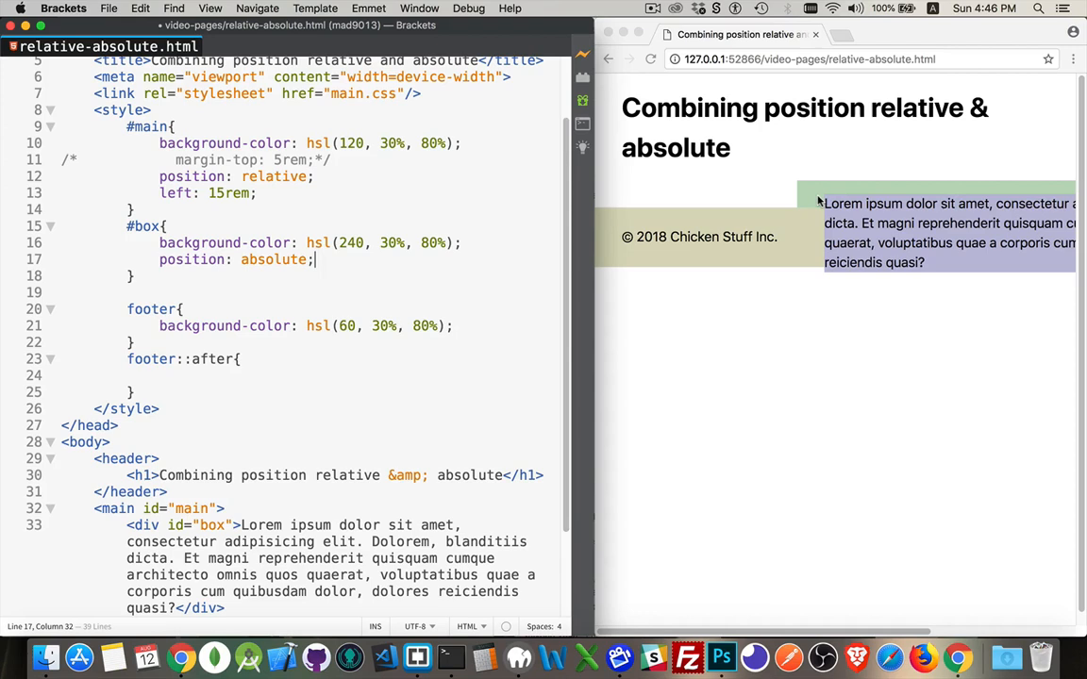
mouse_move(800, 192)
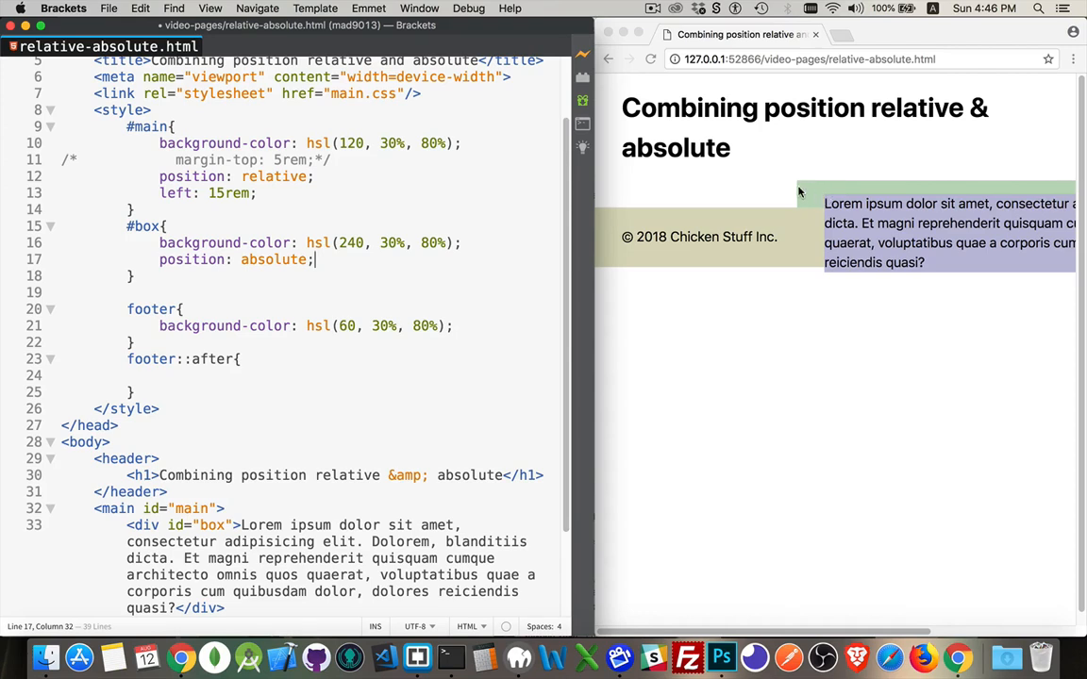
mouse_move(812, 200)
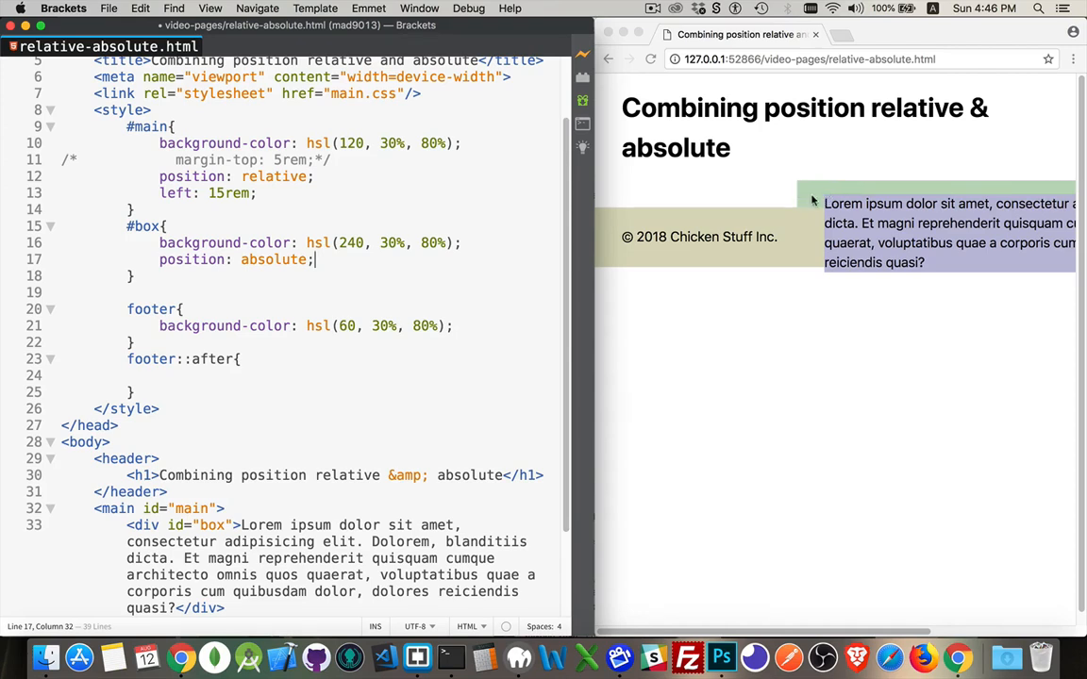
mouse_move(808, 202)
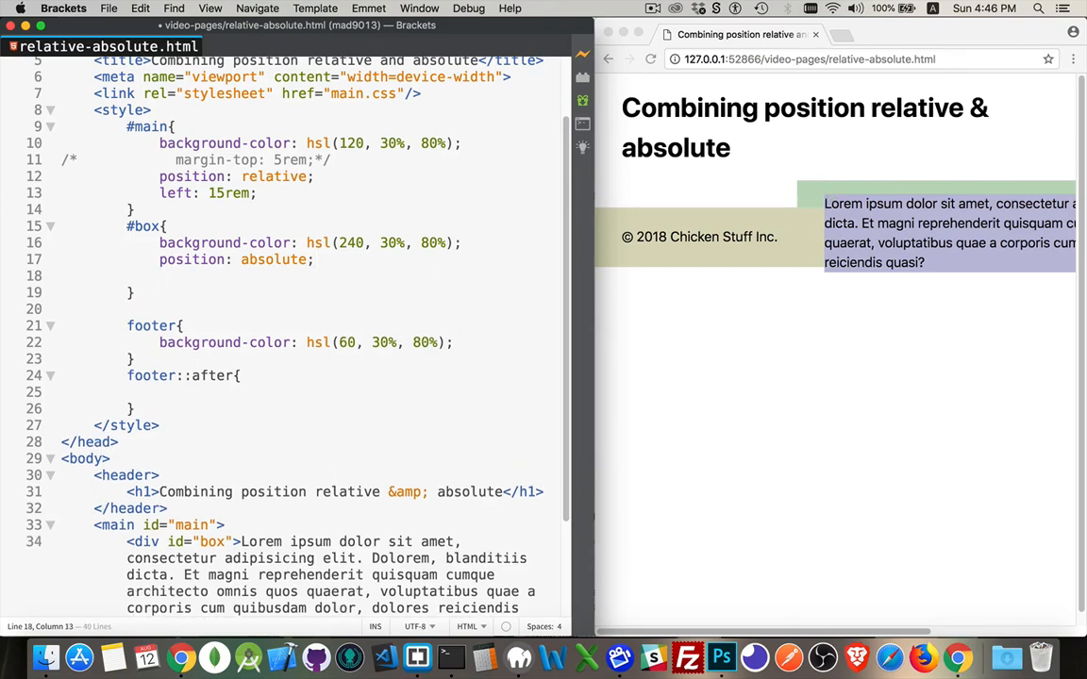
Step: Give #box top: 3rem and left: 3rem offsets inside #main
text(top:)
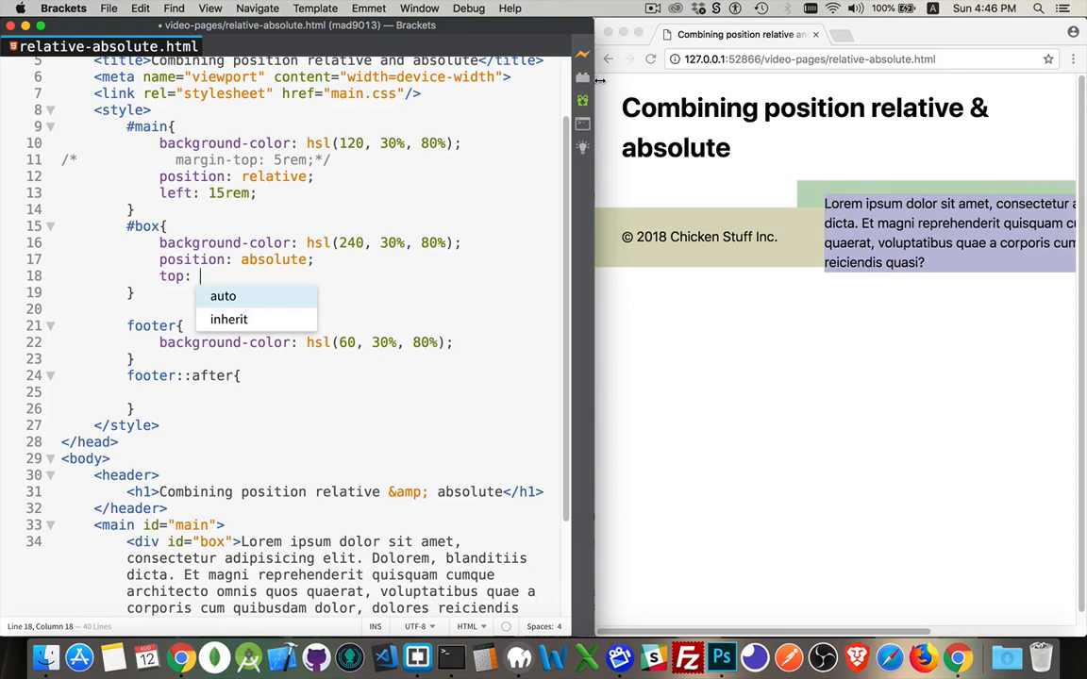
mouse_move(260, 294)
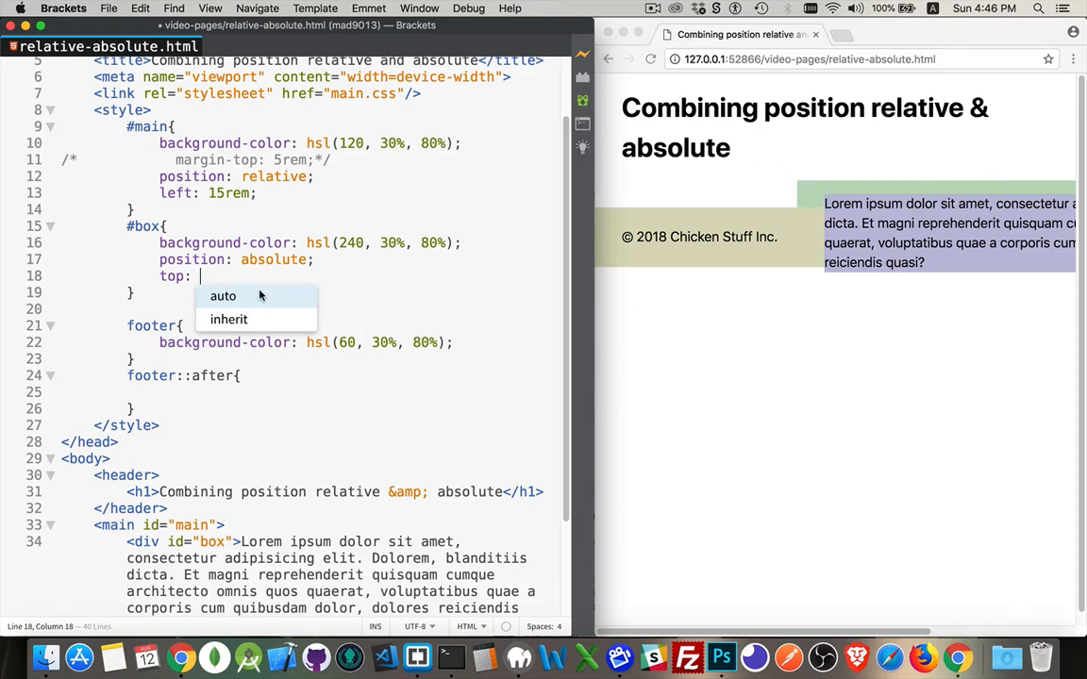
text(3rem)
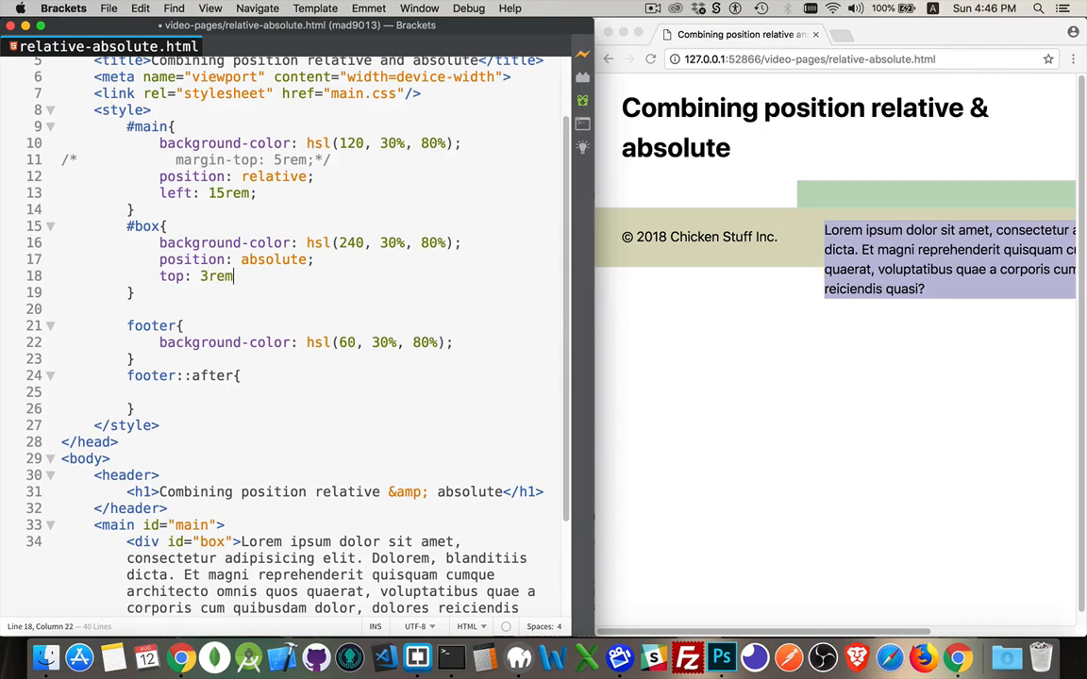
text(left: 3rem;)
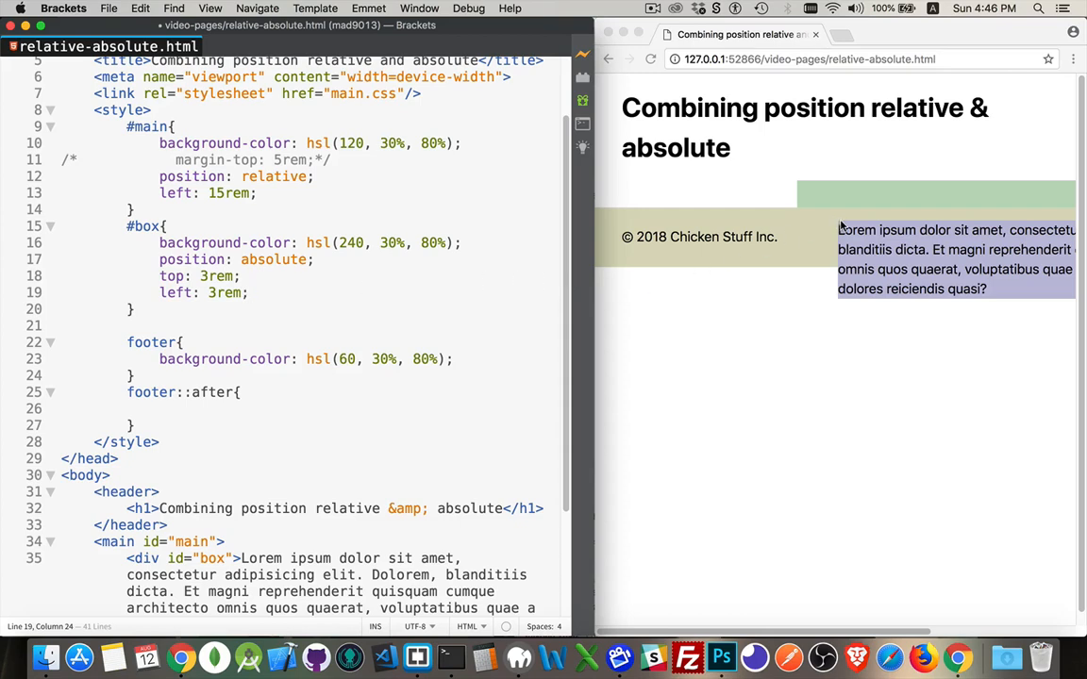
mouse_move(823, 204)
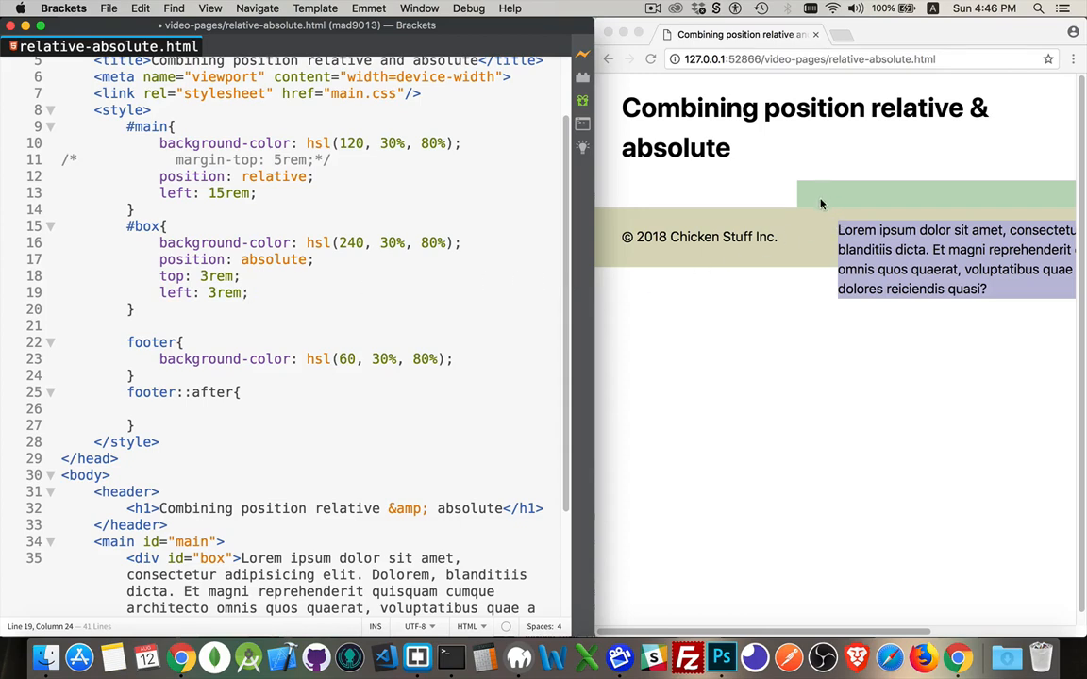
mouse_move(844, 203)
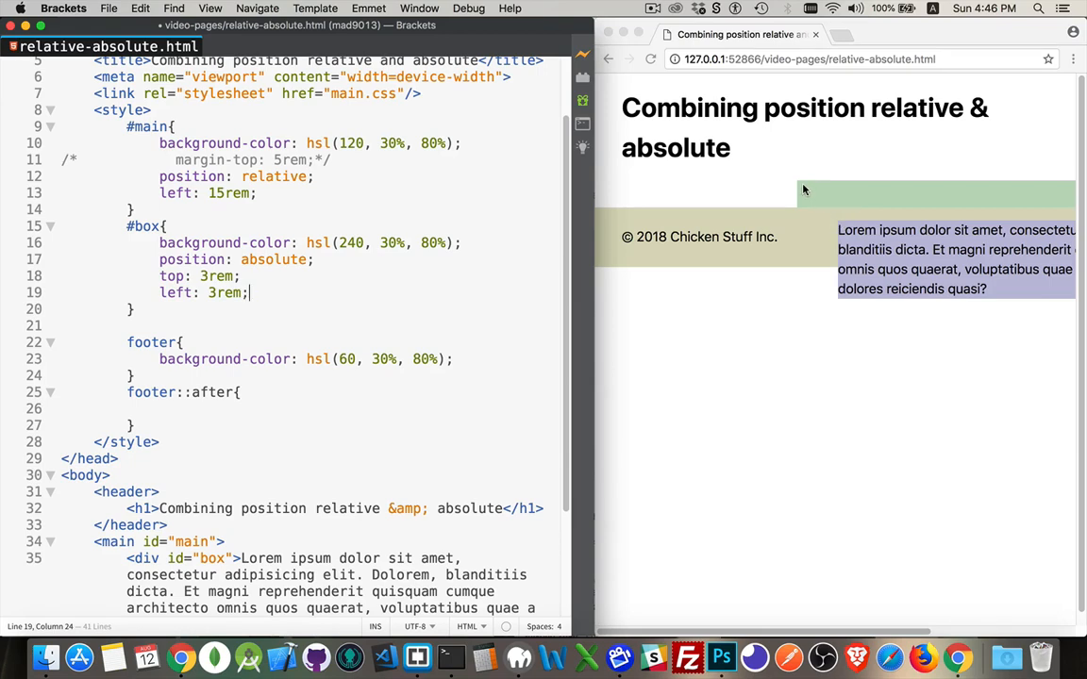
mouse_move(798, 183)
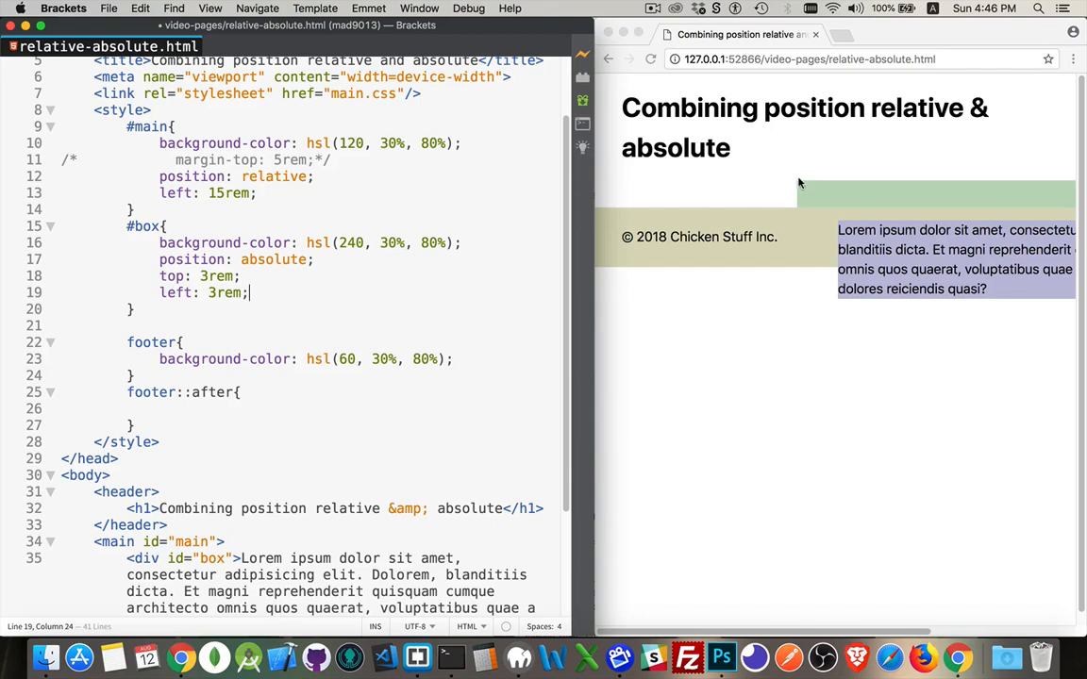
mouse_move(825, 202)
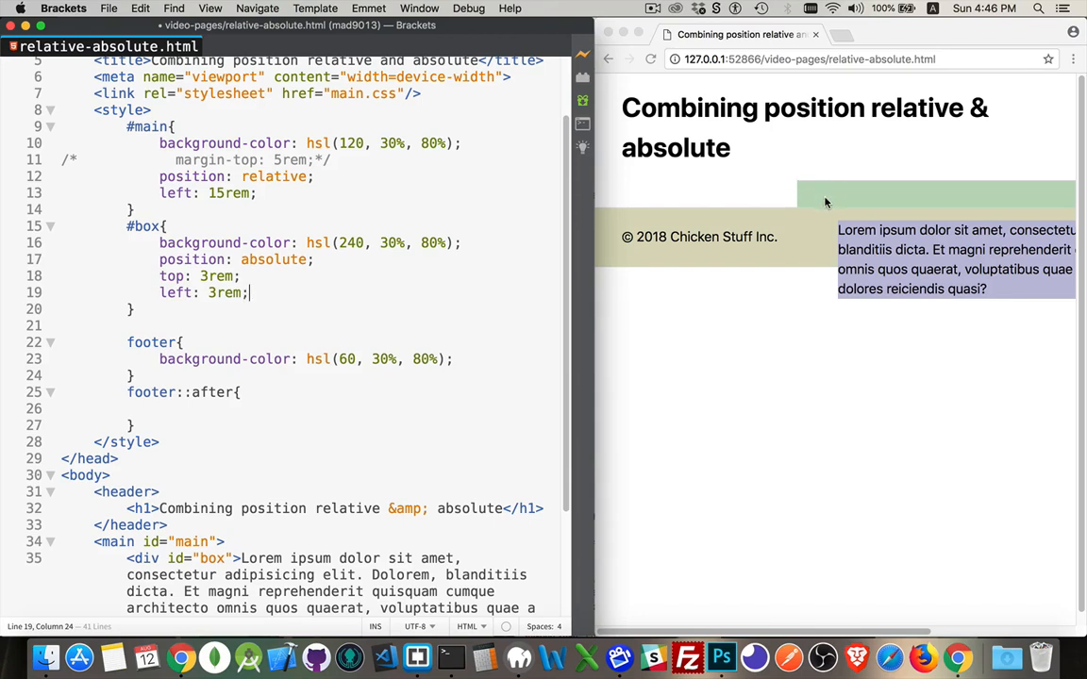
mouse_move(822, 204)
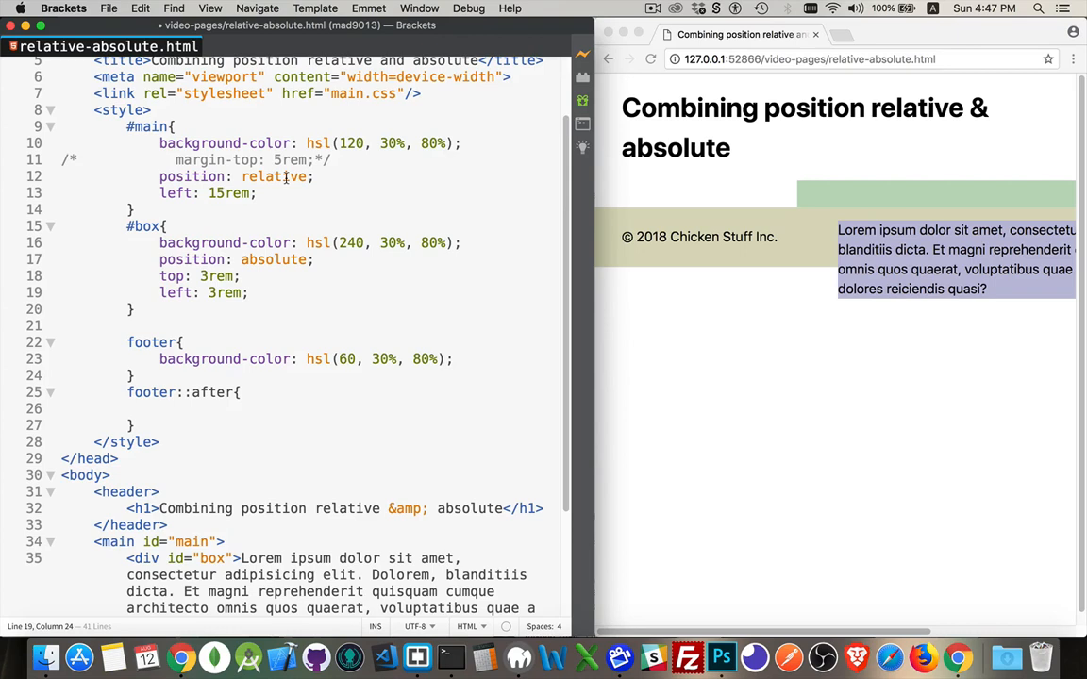
Step: Reduce #main's left offset from 15rem to 1rem so the box spans nearly full width
double_click(272, 260)
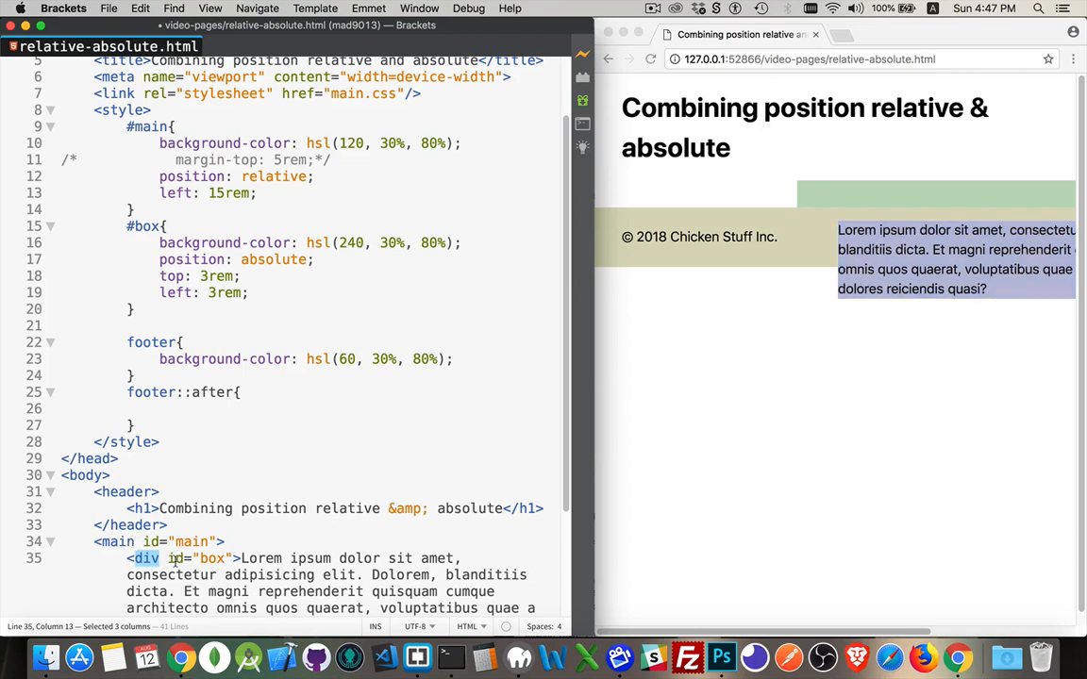
mouse_move(208, 525)
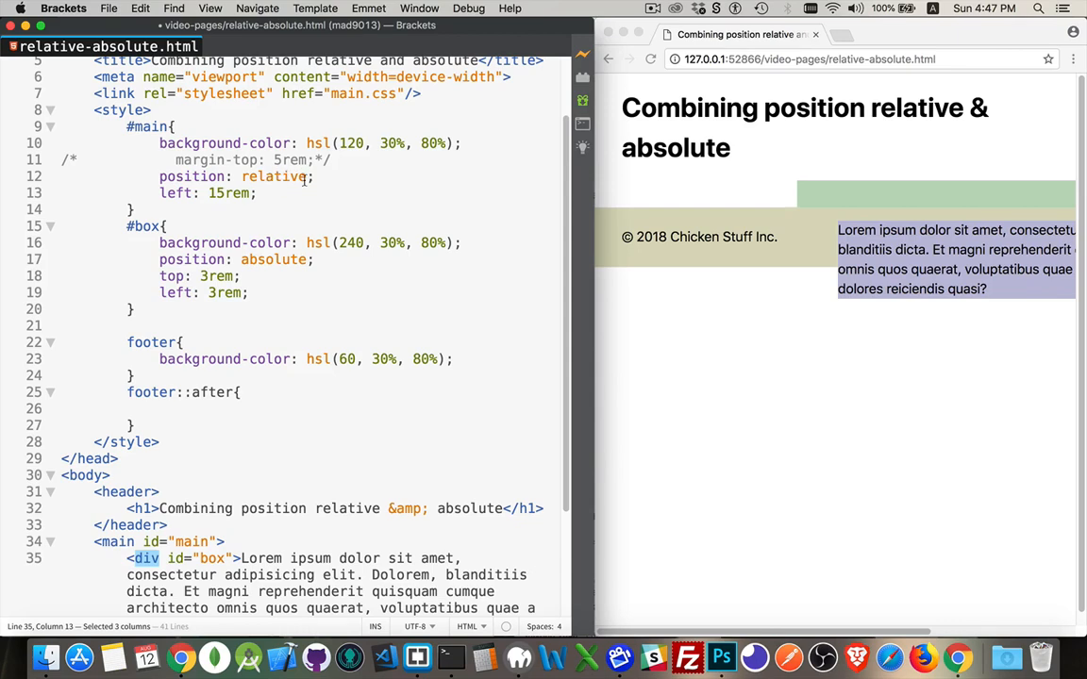
mouse_move(868, 234)
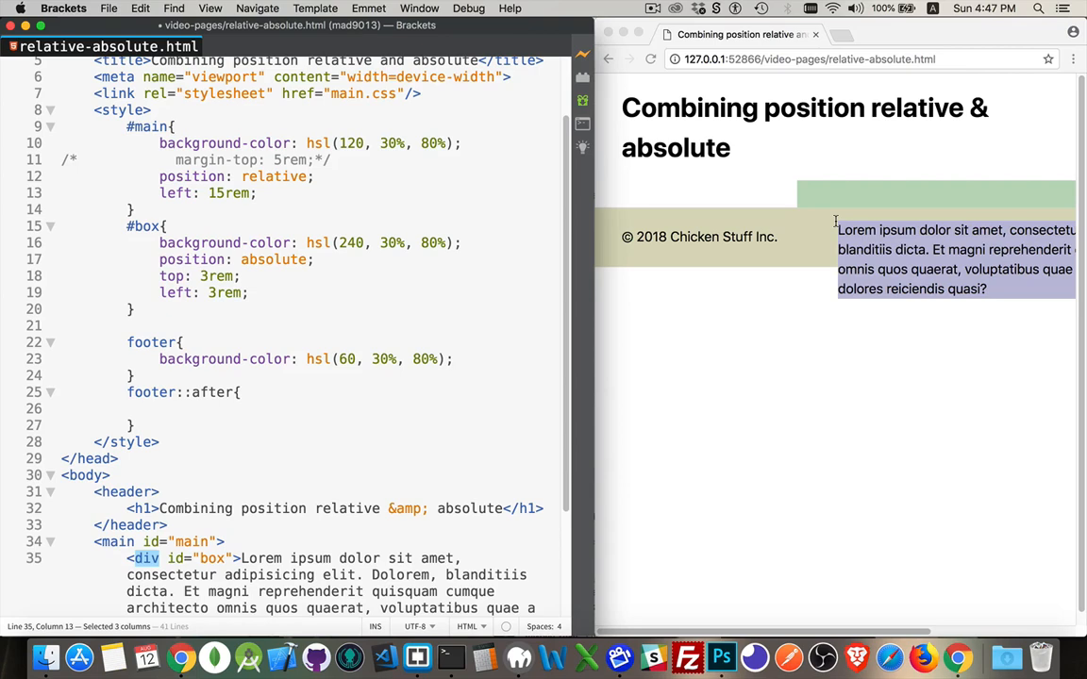
mouse_move(812, 181)
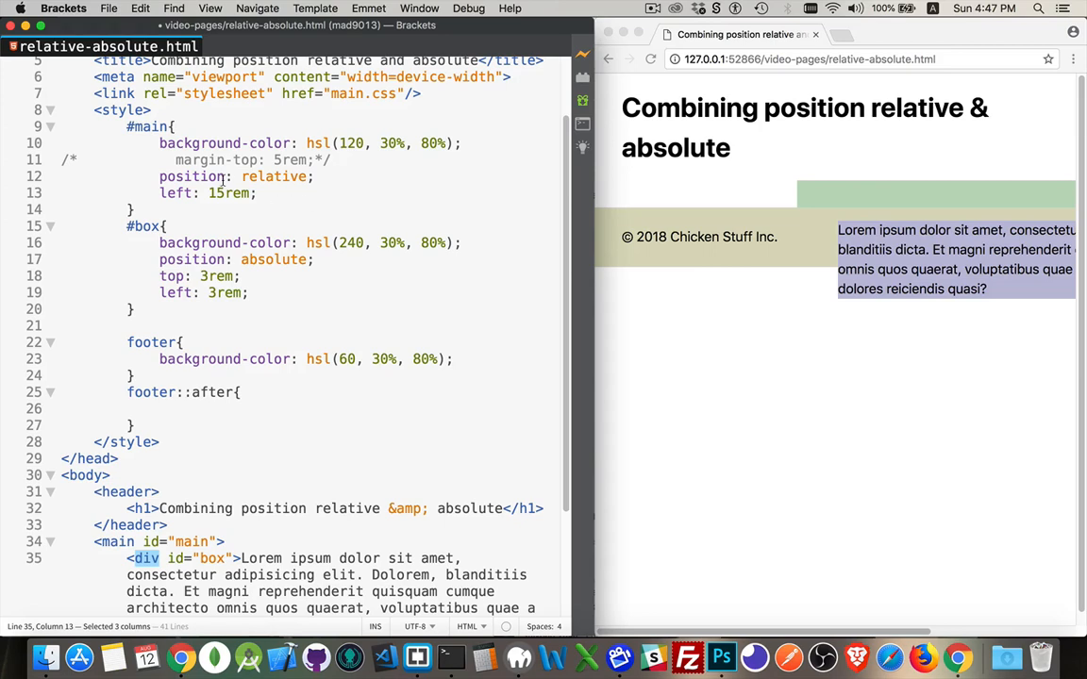
double_click(228, 192)
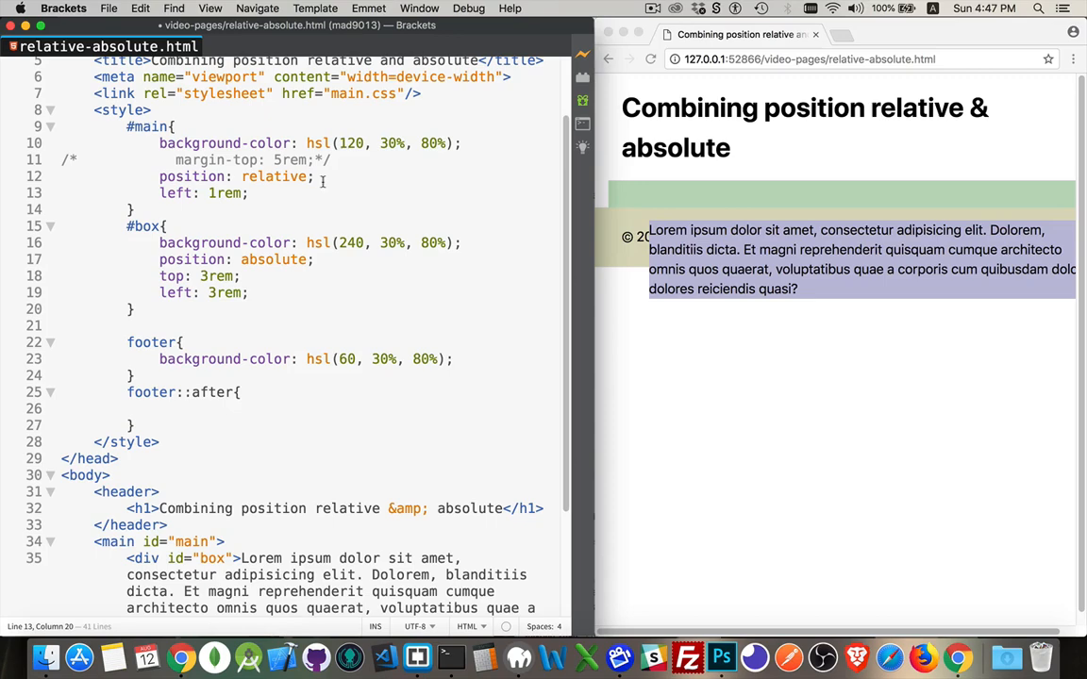
scroll(down, 3)
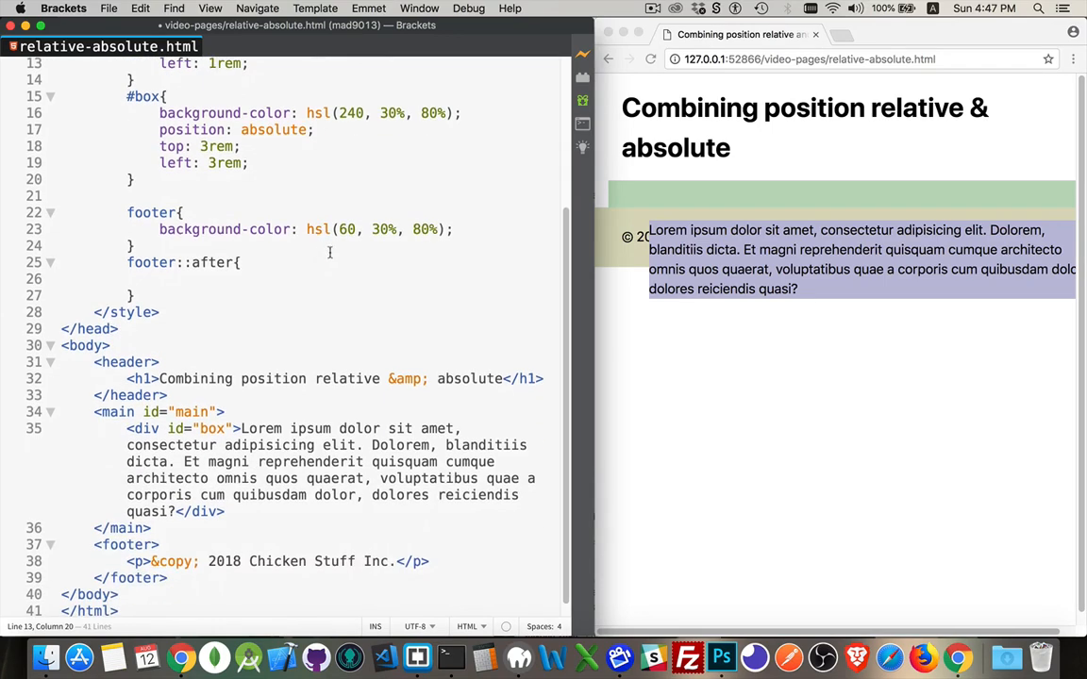
Step: Add margin-top: 10rem to the footer rule after its background-color line
click(249, 230)
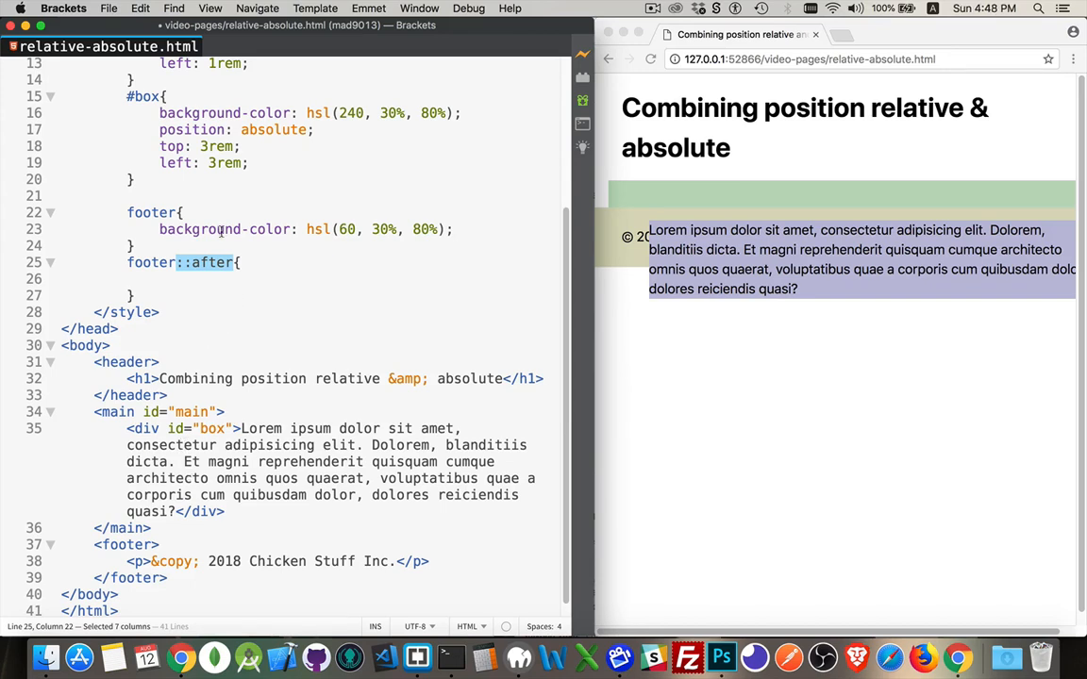
click(456, 231)
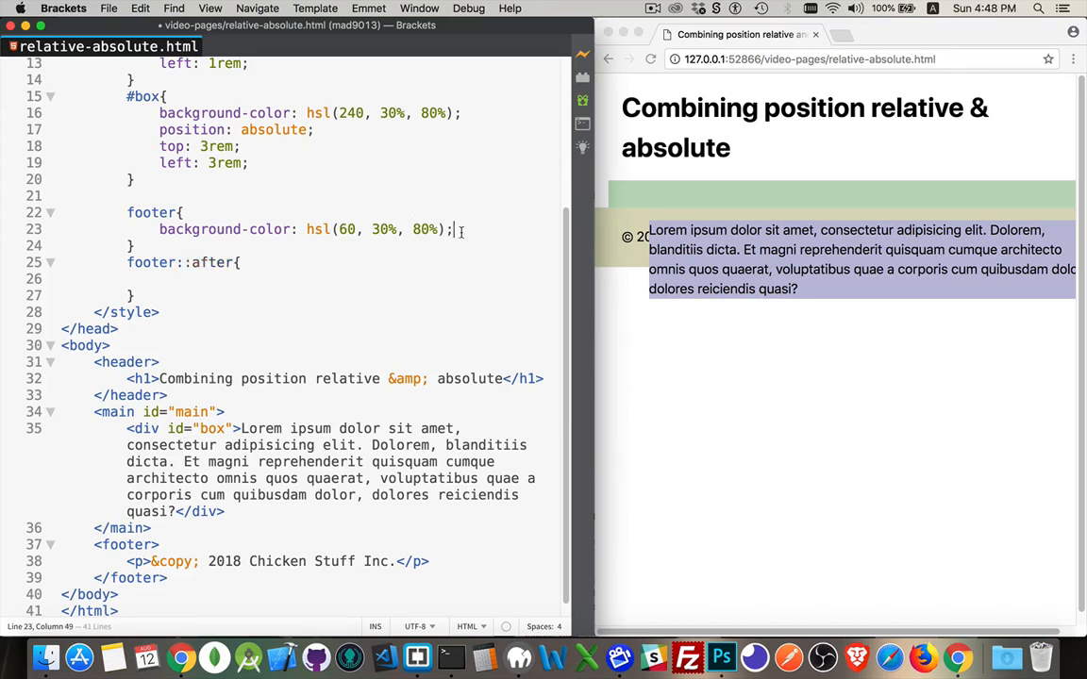
text(margi)
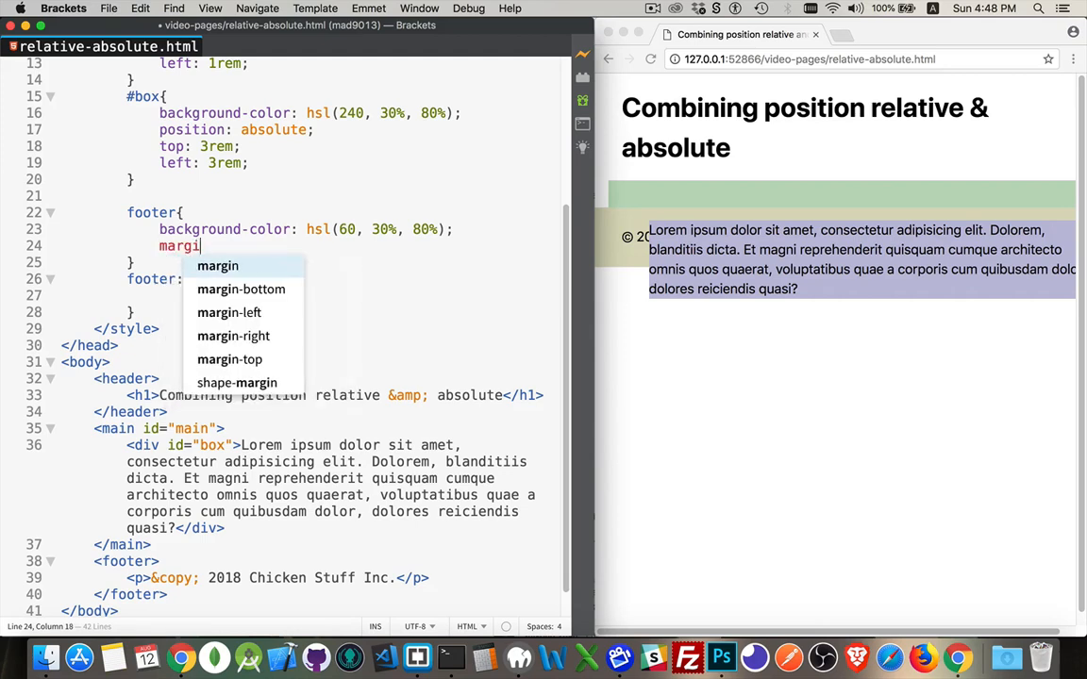
text(-)
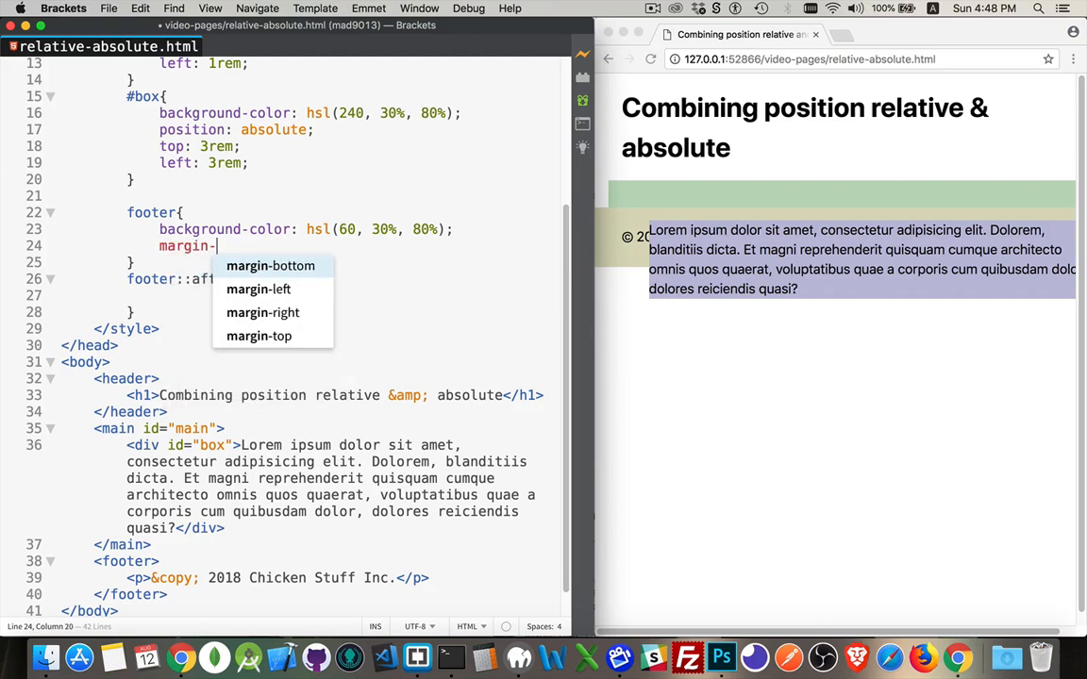
text(top: 10rem;)
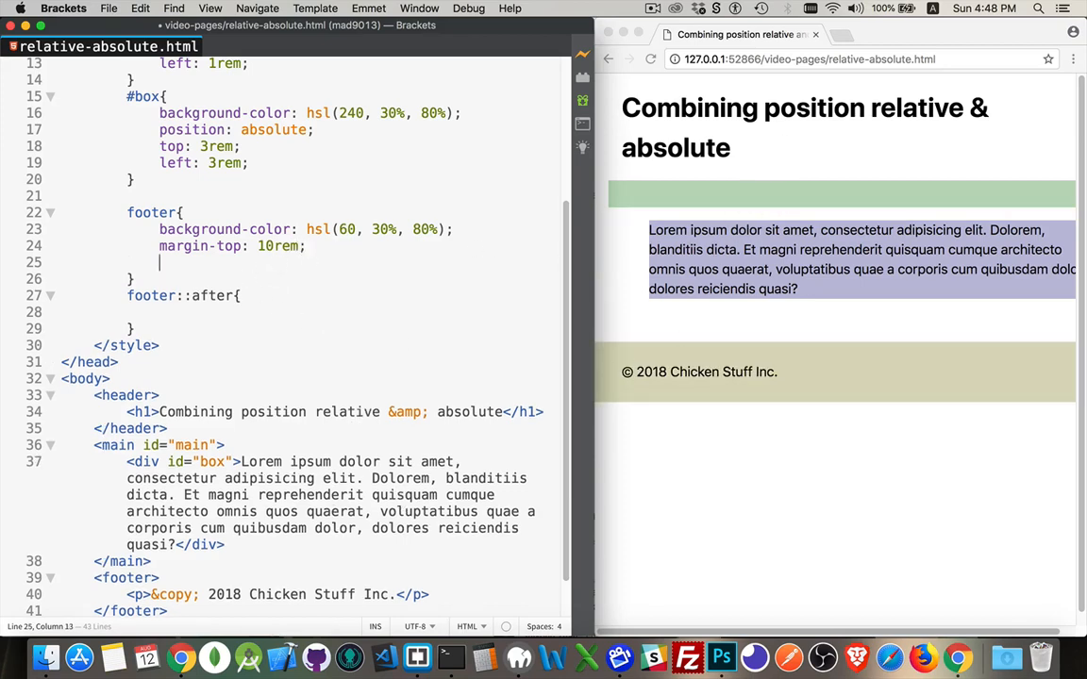
Step: Add position: relative to the footer and begin an empty footer::after rule
text(position: relative)
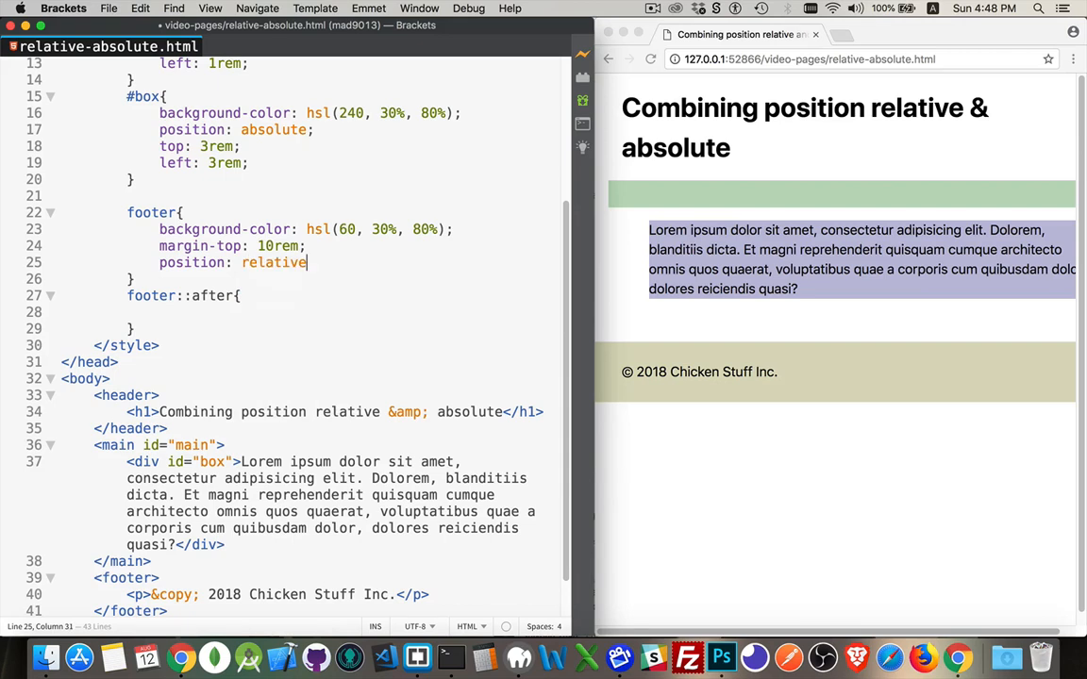
text(;)
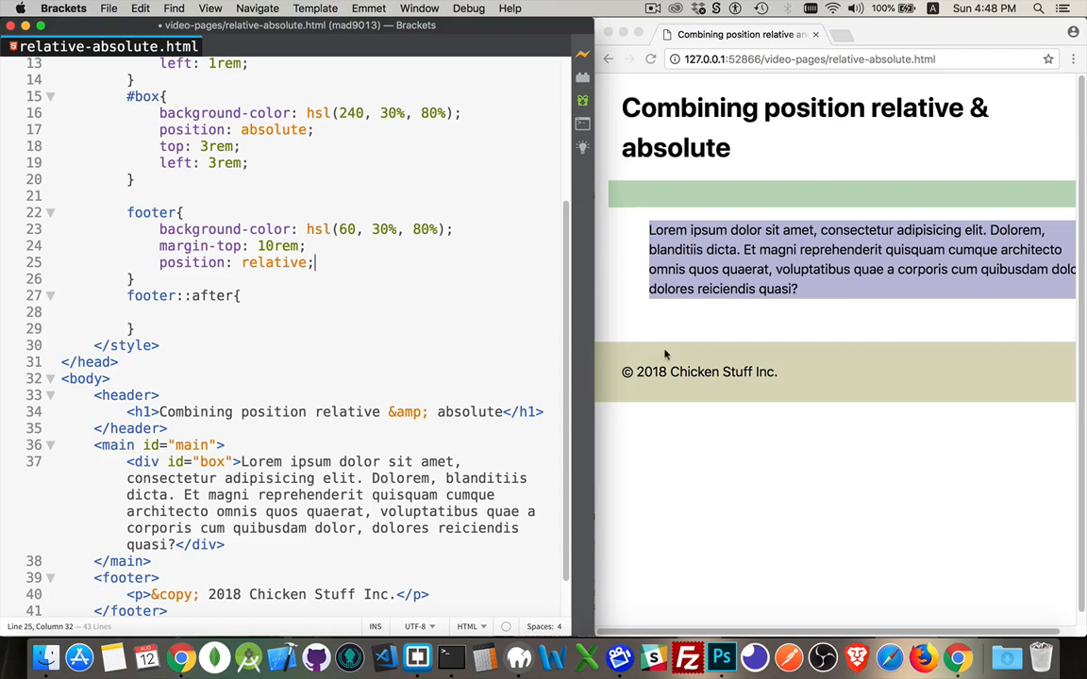
mouse_move(672, 366)
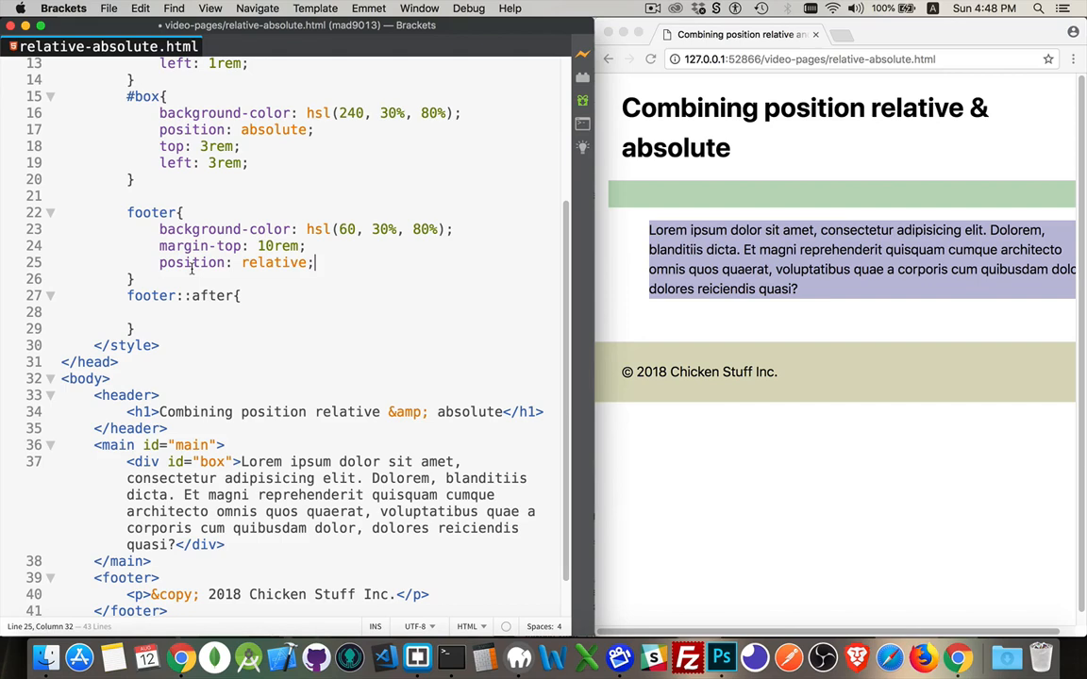
mouse_move(330, 260)
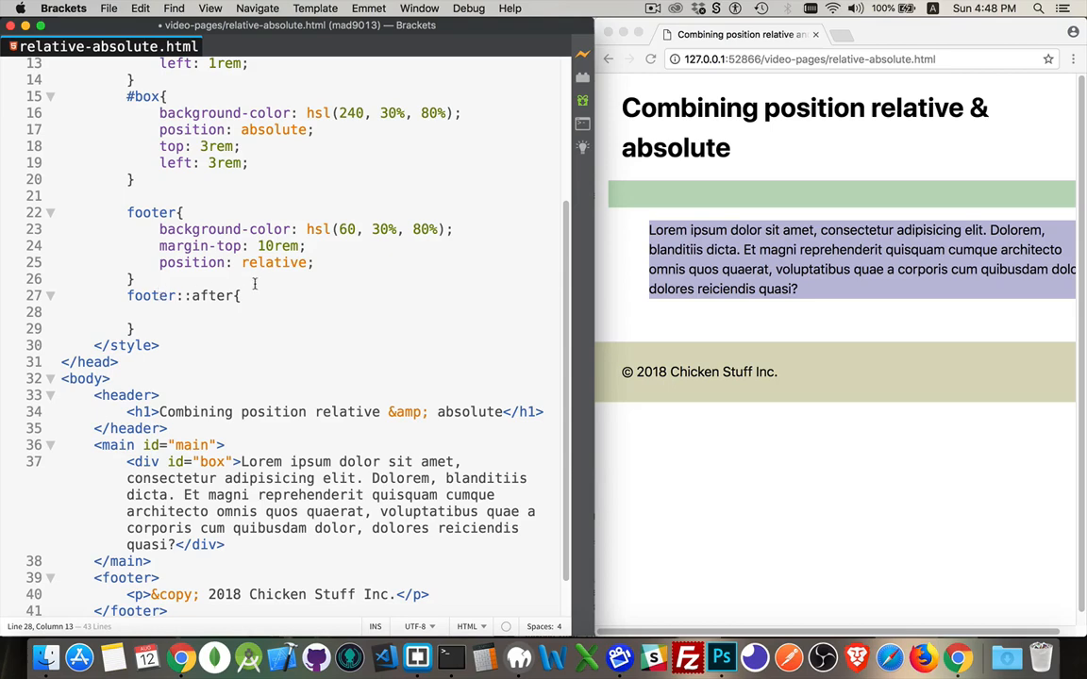
text(p)
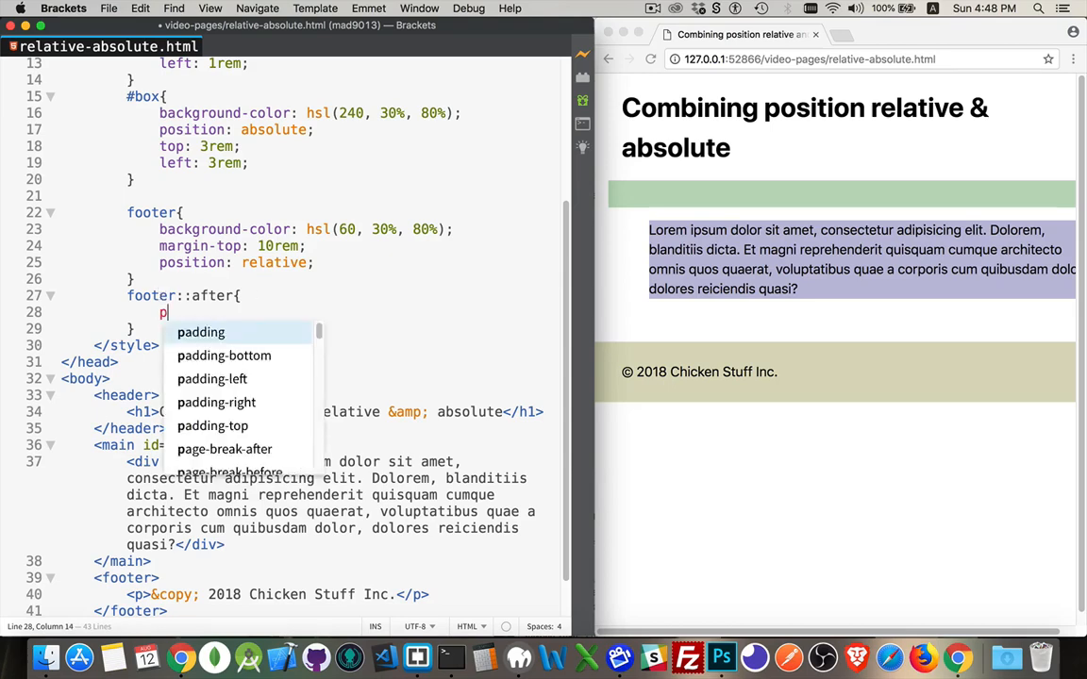
Step: Give footer::after position: absolute and content: 'abs', then select the footer's paragraph markup line
text(sition: absolute;)
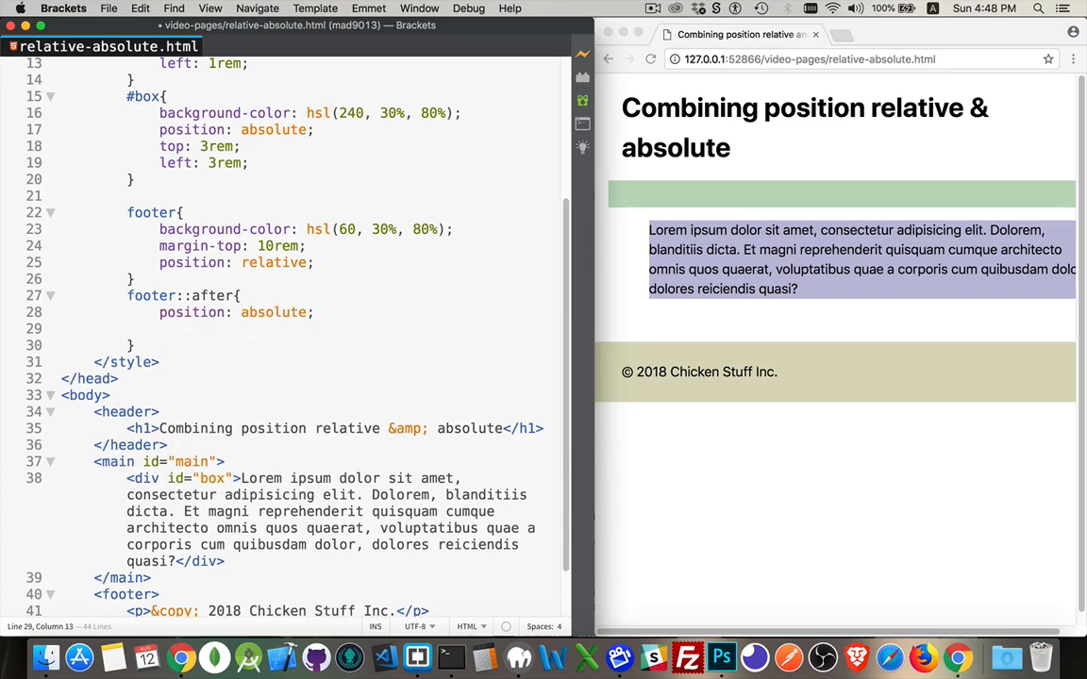
text(content)
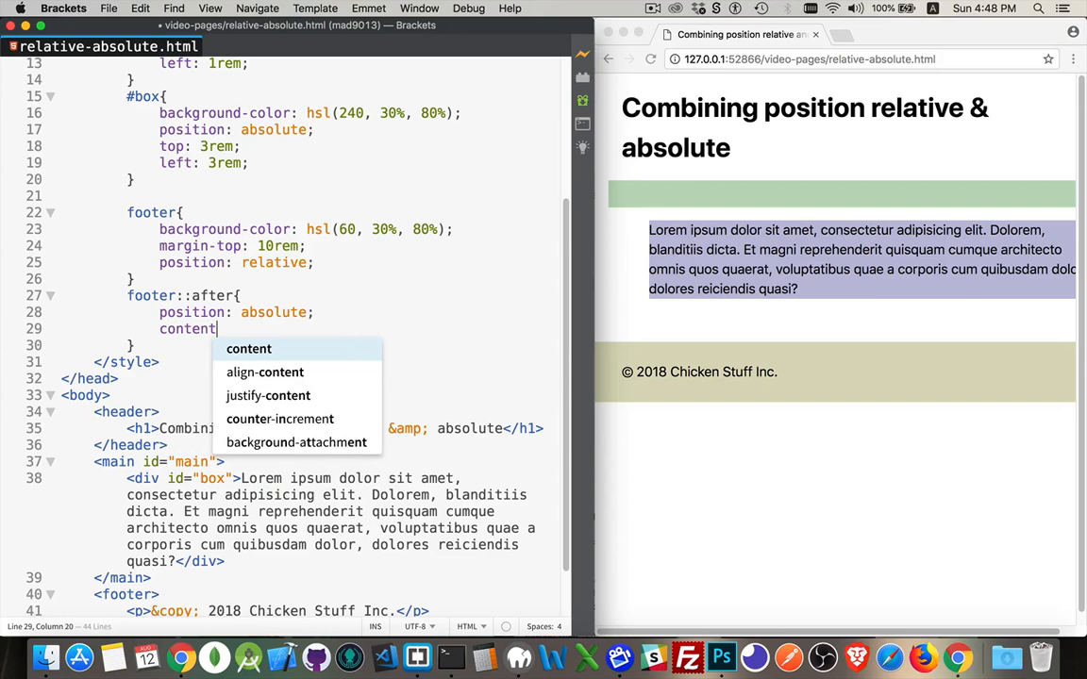
text(: 'a')
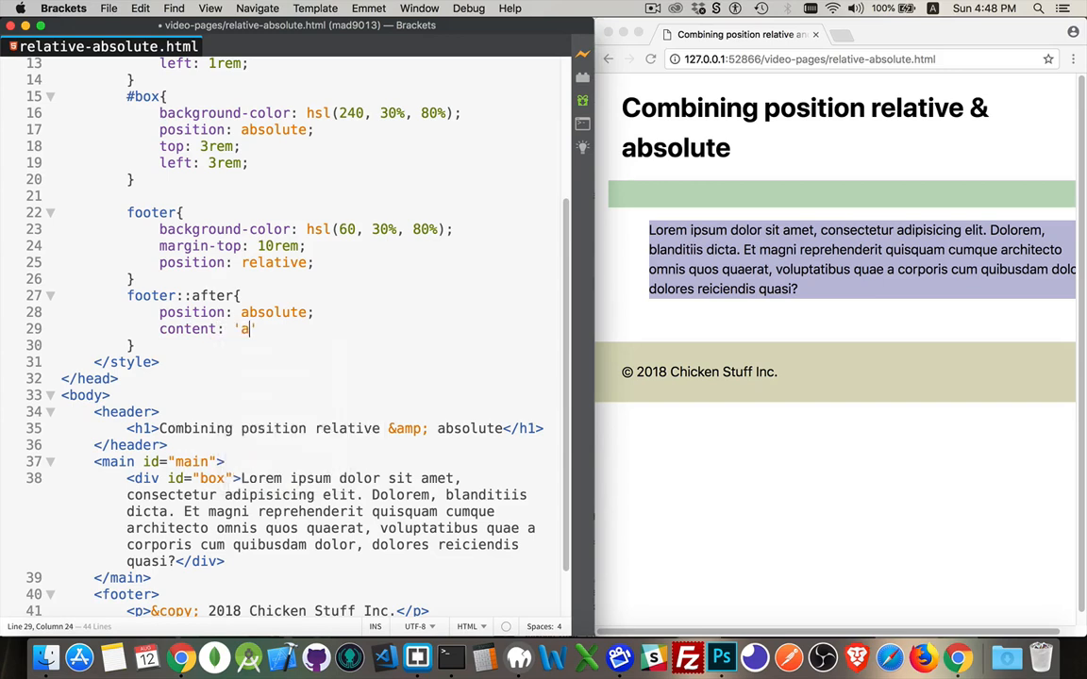
text(bs';)
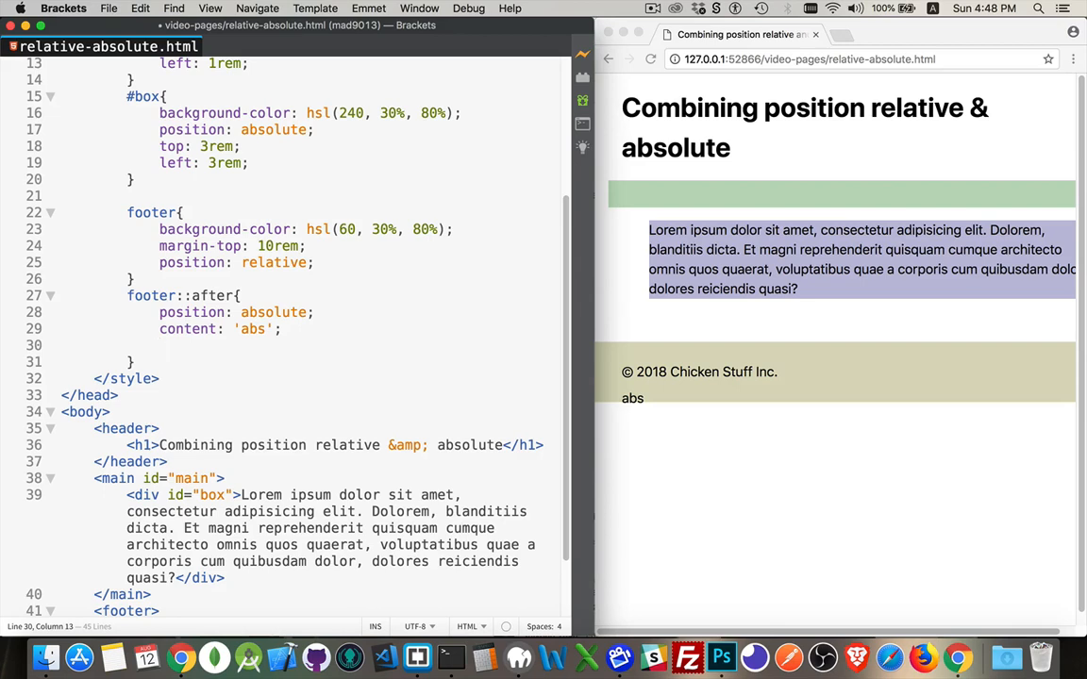
mouse_move(627, 400)
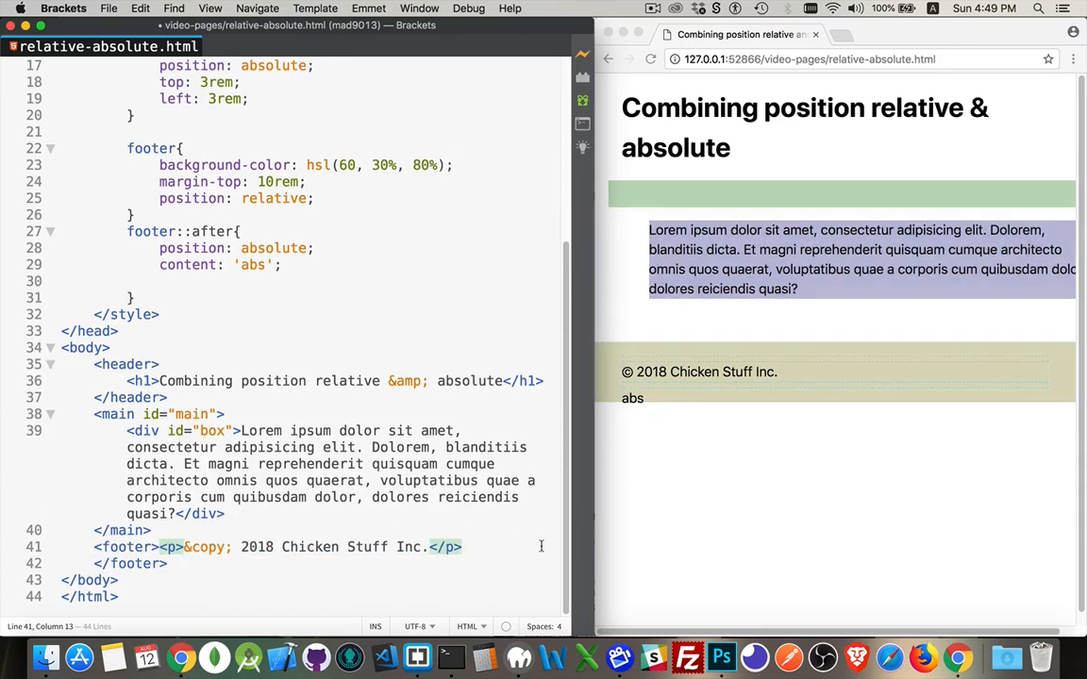
drag(462, 547, 93, 563)
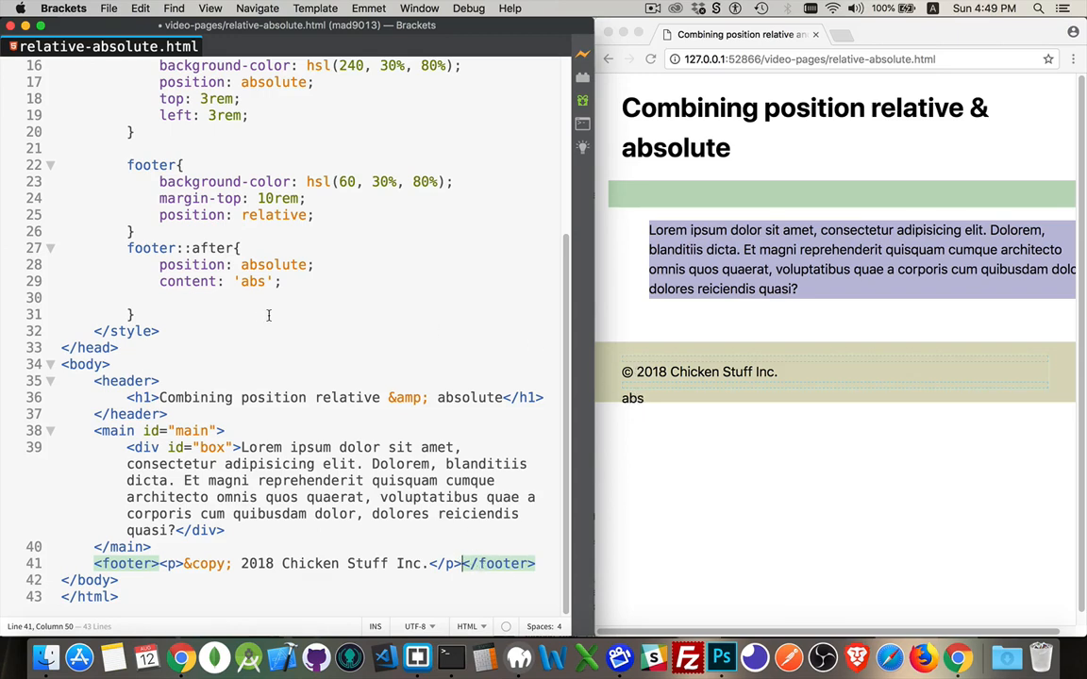
Step: Add display: block and background-color: red to footer::after
text(display: block;)
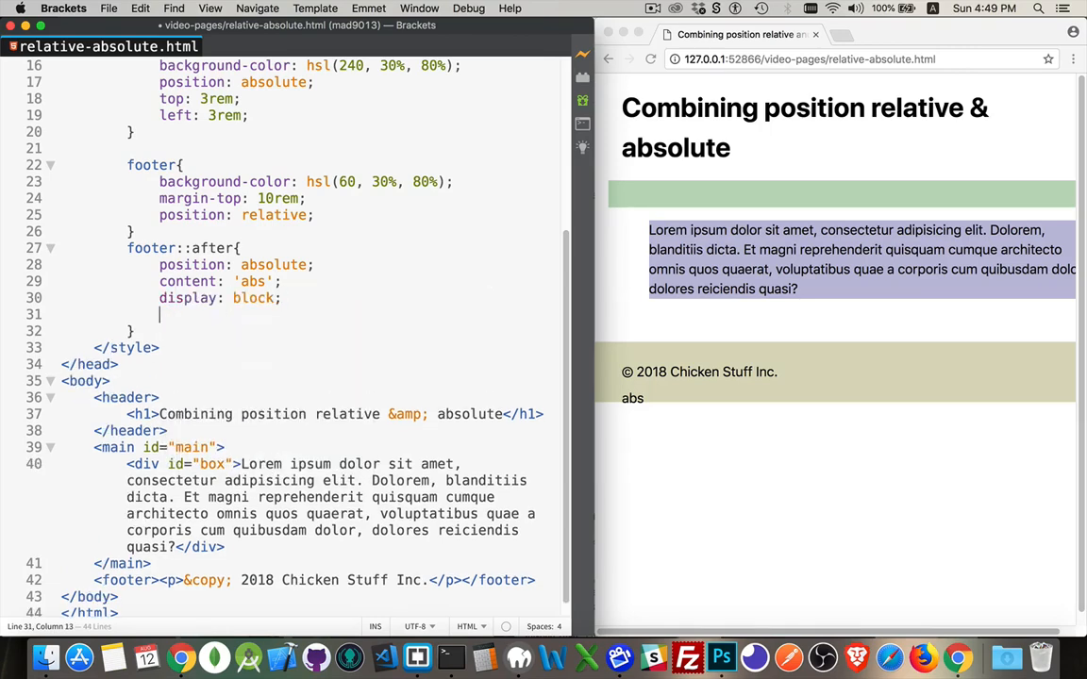
text(backgrd)
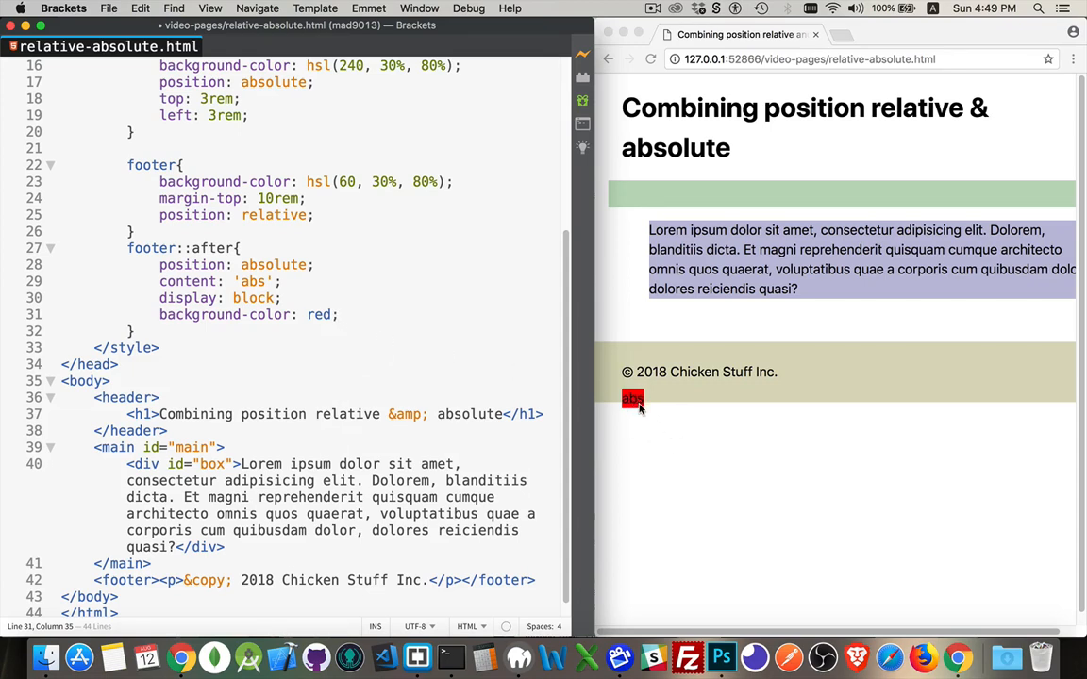
mouse_move(634, 397)
text(top:)
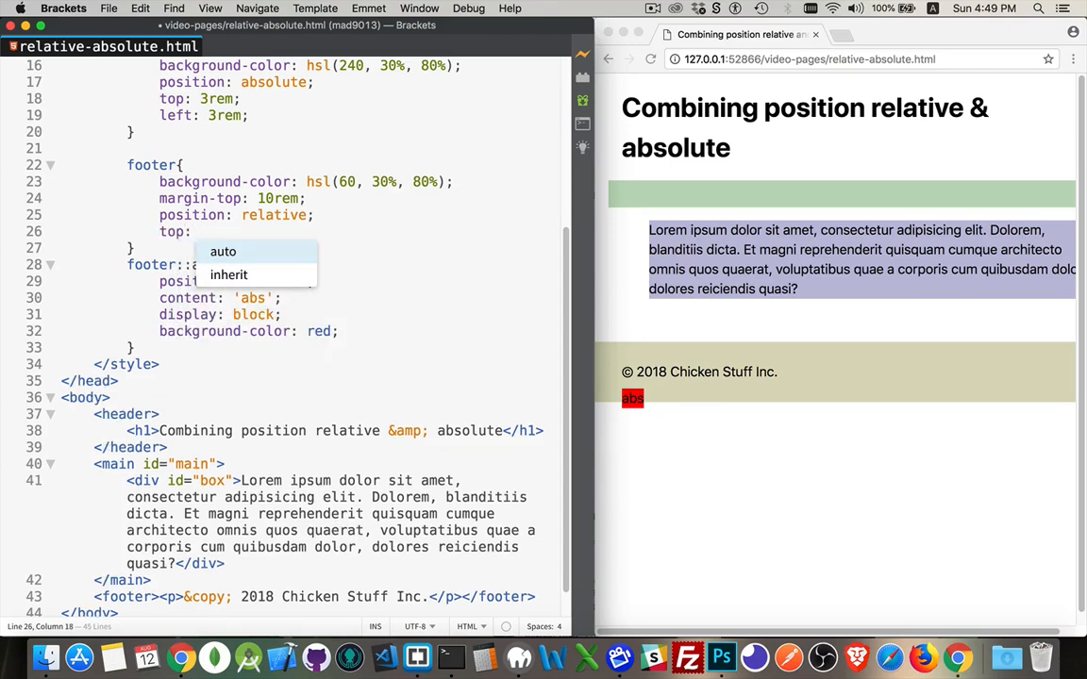
Step: Set footer top: 2rem; left: 8rem, and footer::after top: 0; left: 0
text(2rem;)
text(left: 8rem;)
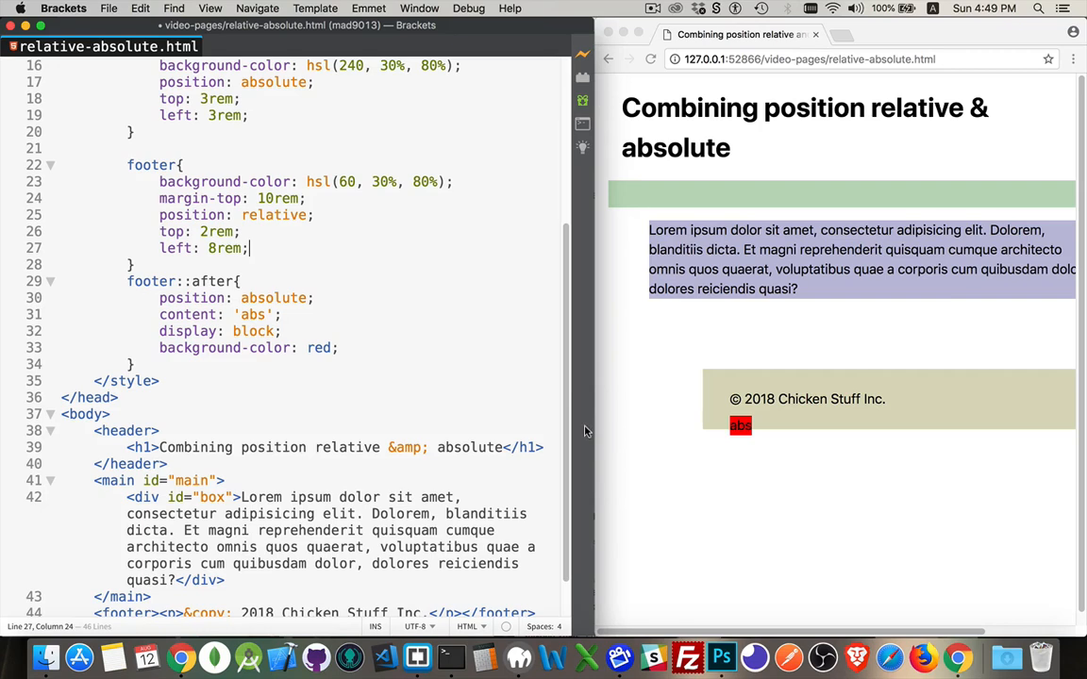
mouse_move(739, 432)
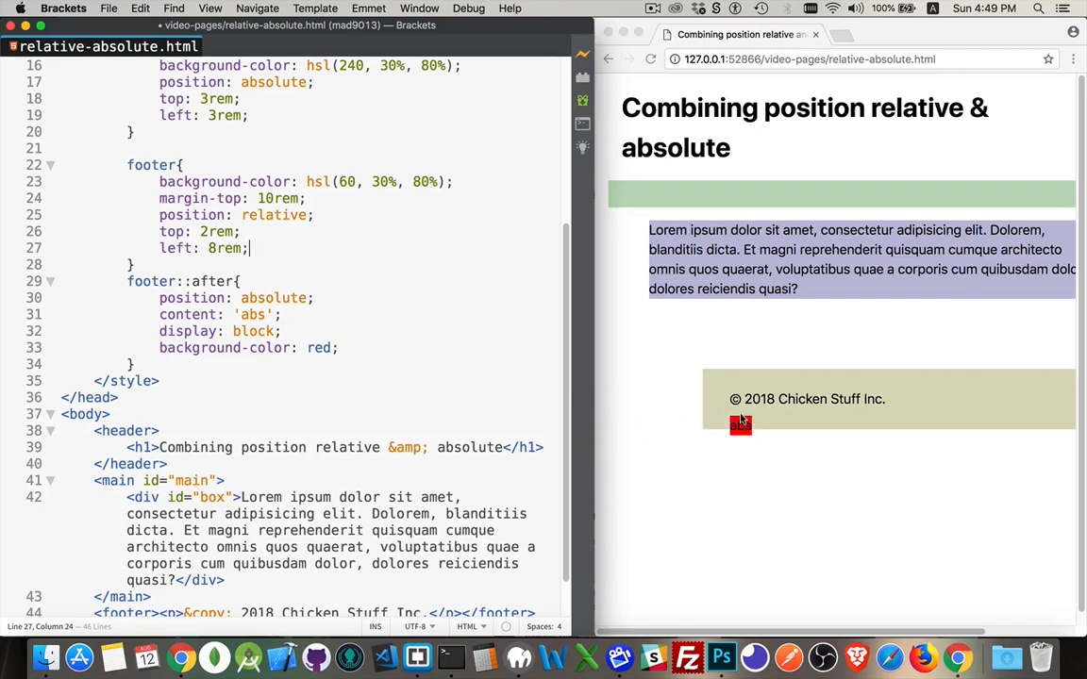
text(top: 0;)
text(left: 0;)
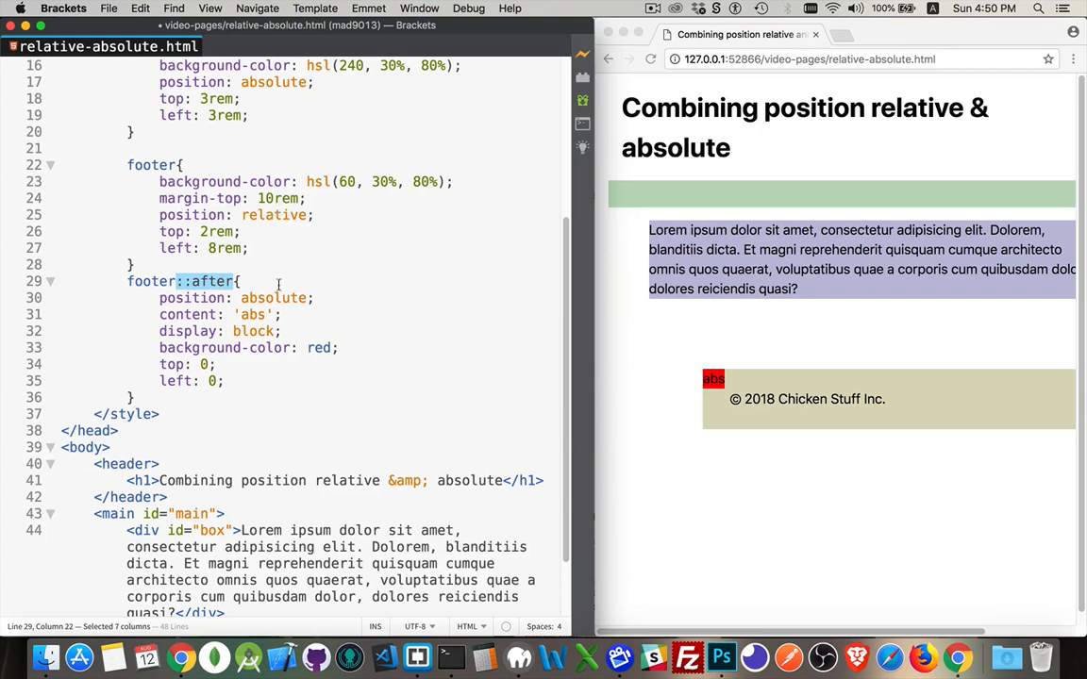
mouse_move(328, 300)
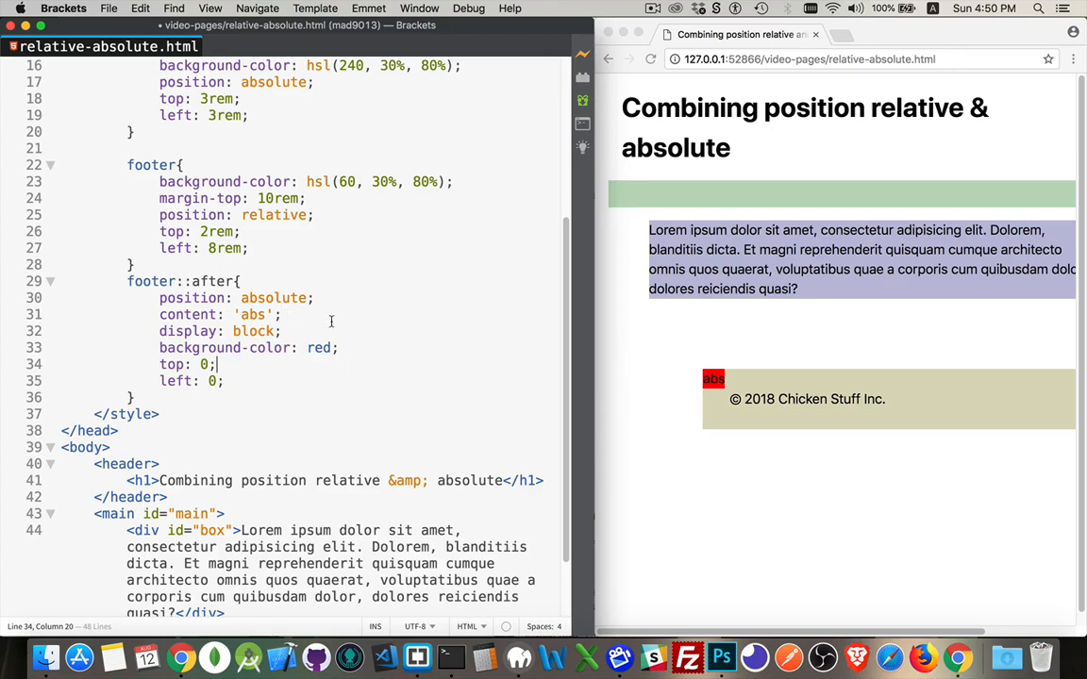
mouse_move(404, 287)
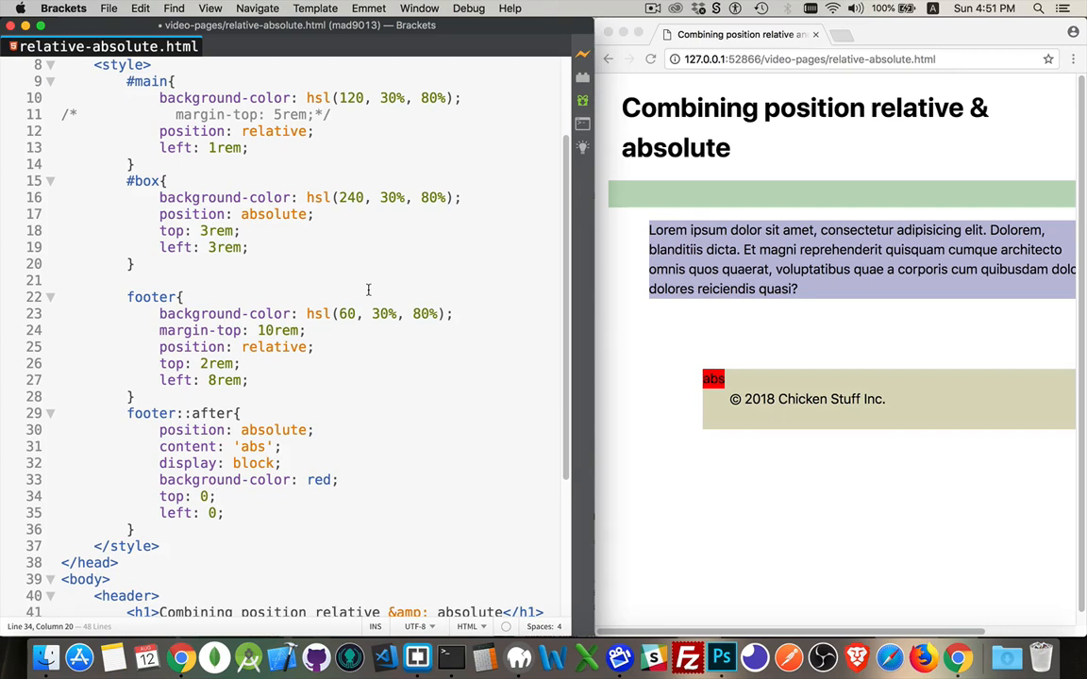
mouse_move(325, 170)
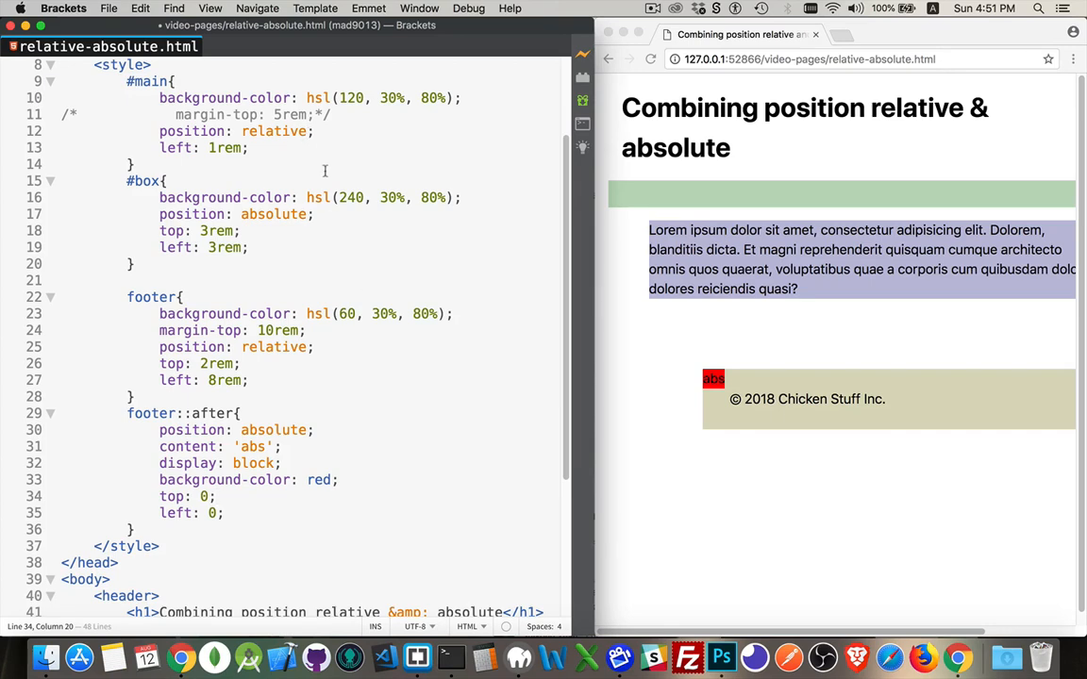